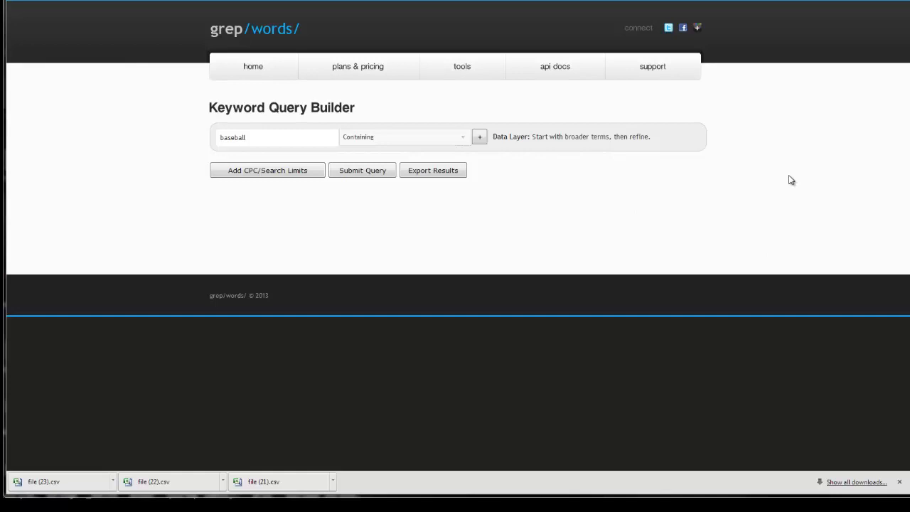
mouse_move(469, 283)
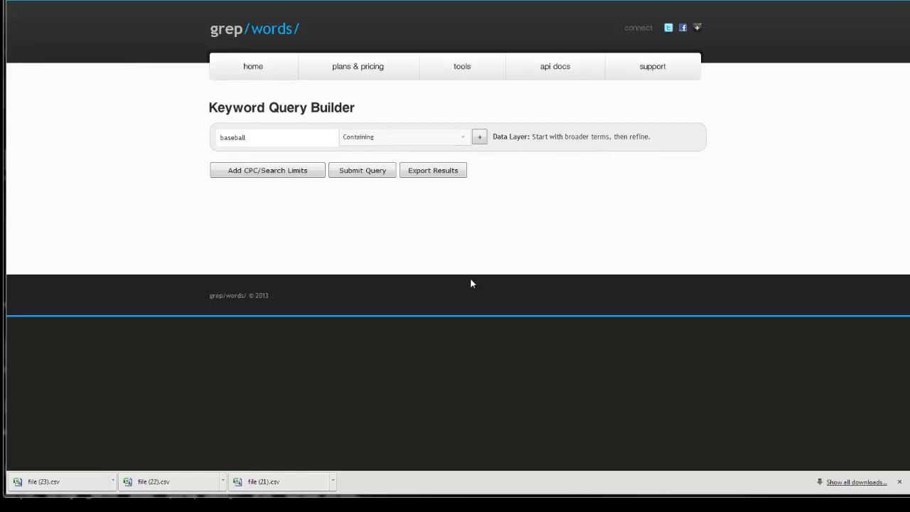
mouse_move(448, 243)
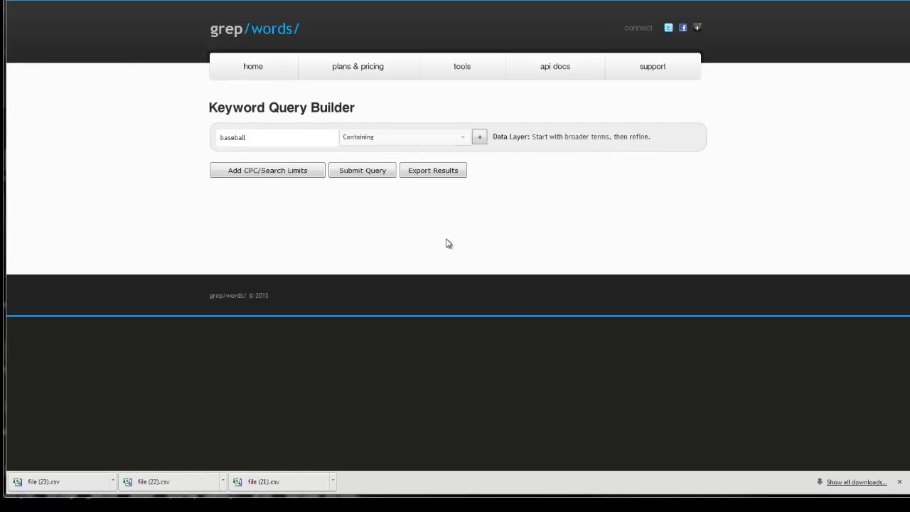
mouse_move(438, 239)
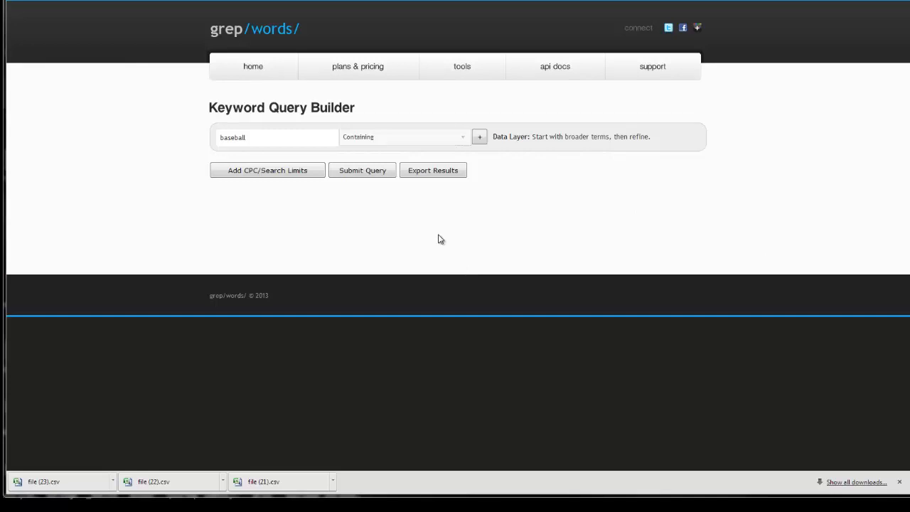
Run the query for keywords containing baseball, returning 43,872 results.
left_click(262, 136)
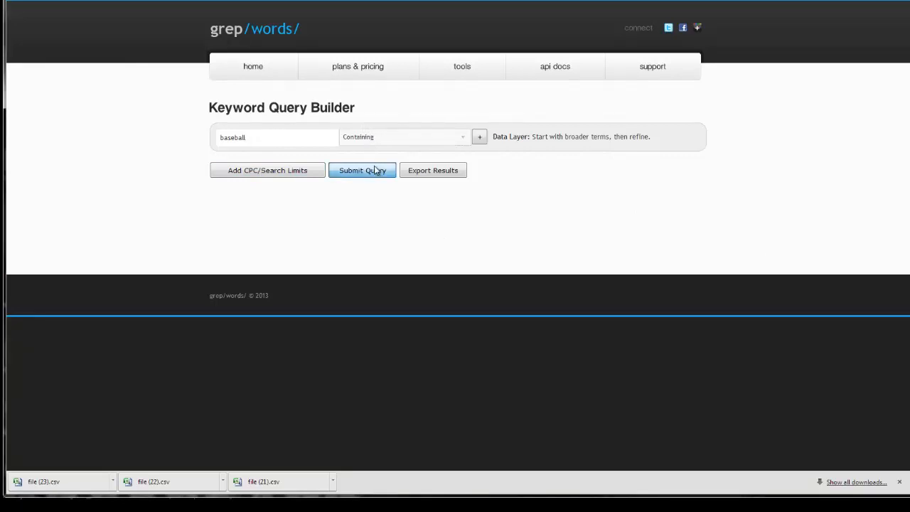
left_click(362, 170)
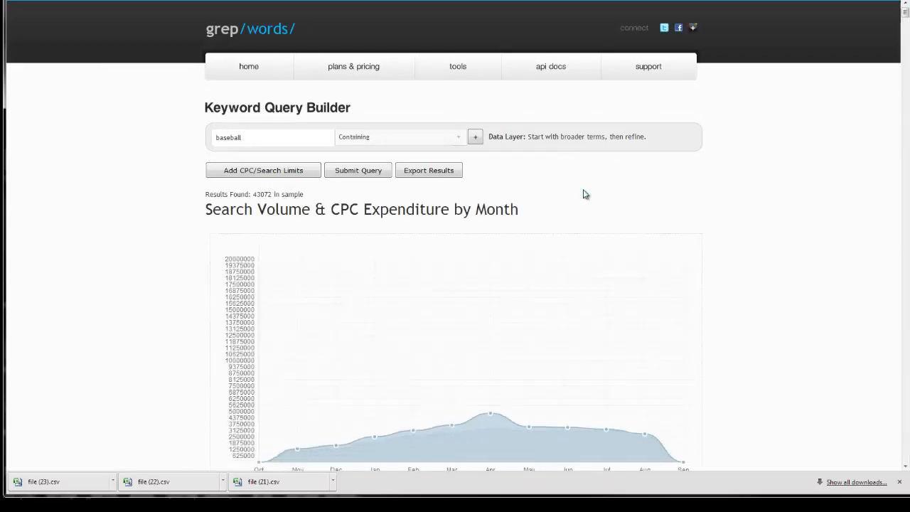
double_click(257, 193)
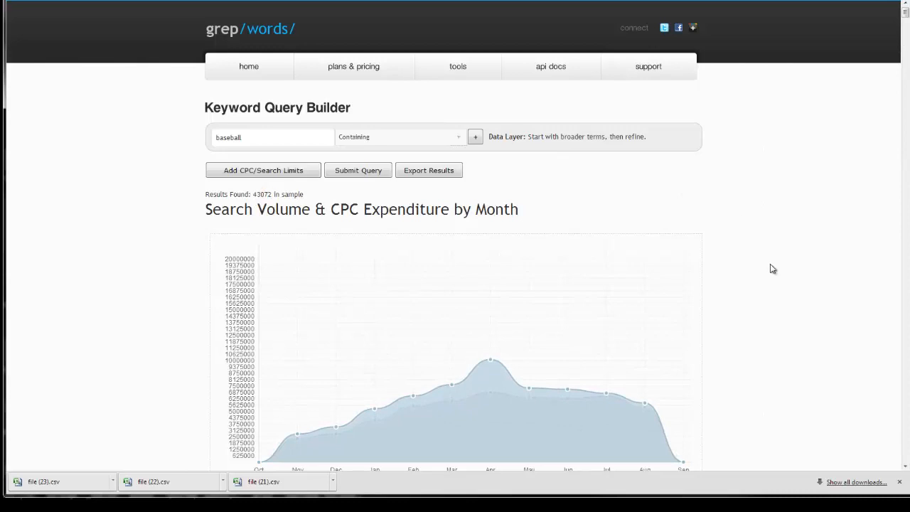
Scroll through the monthly search volume chart and keyword table and back up.
scroll("down", 3)
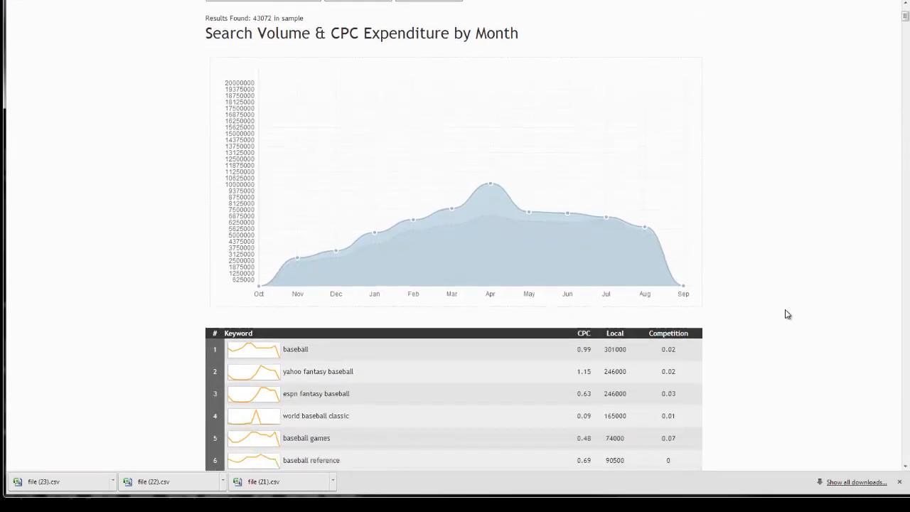
scroll("down", 3)
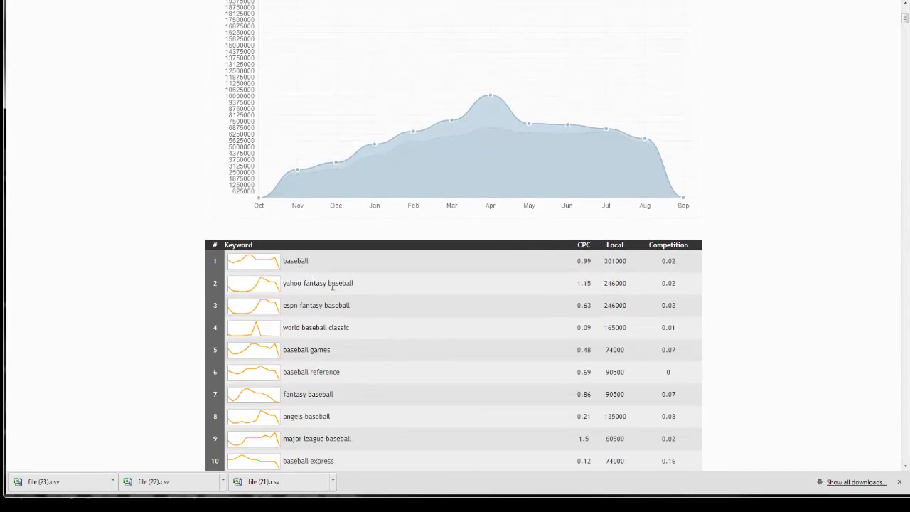
mouse_move(344, 387)
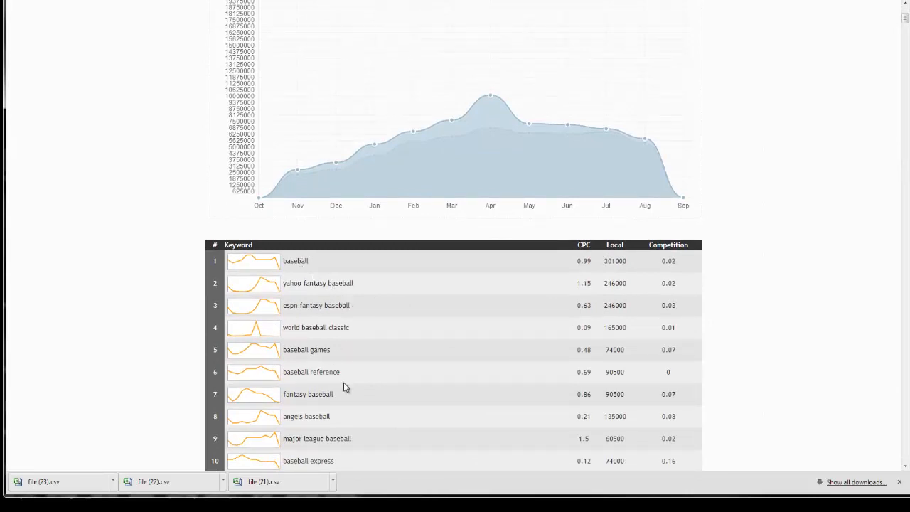
scroll("up", 3)
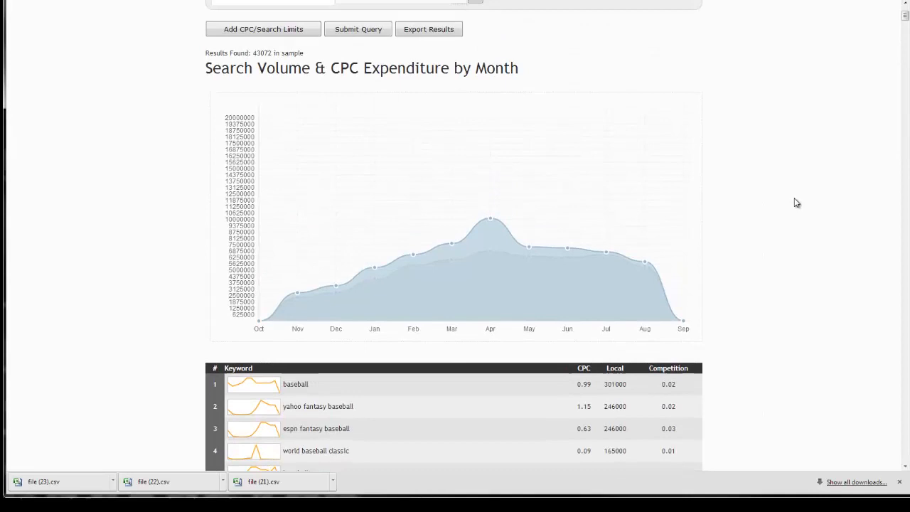
scroll("up", 3)
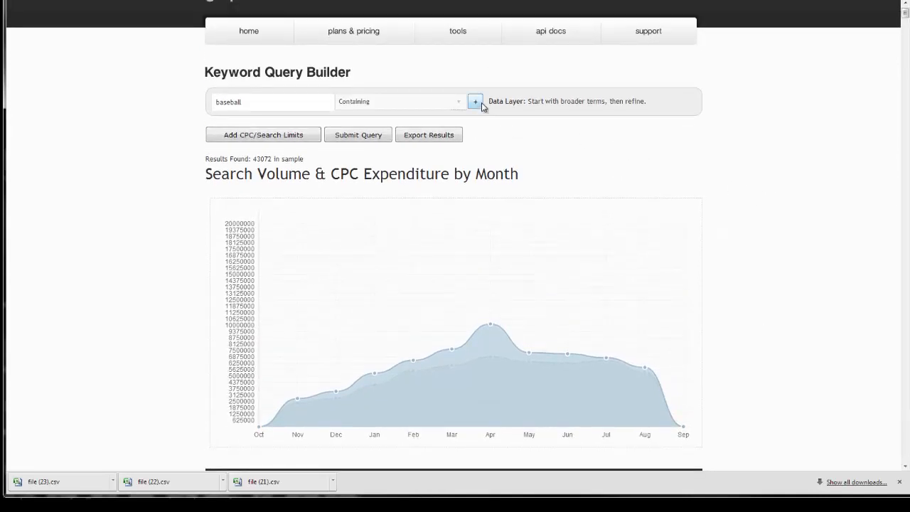
Add an exclude condition for keywords containing 'fantasy'.
left_click(475, 101)
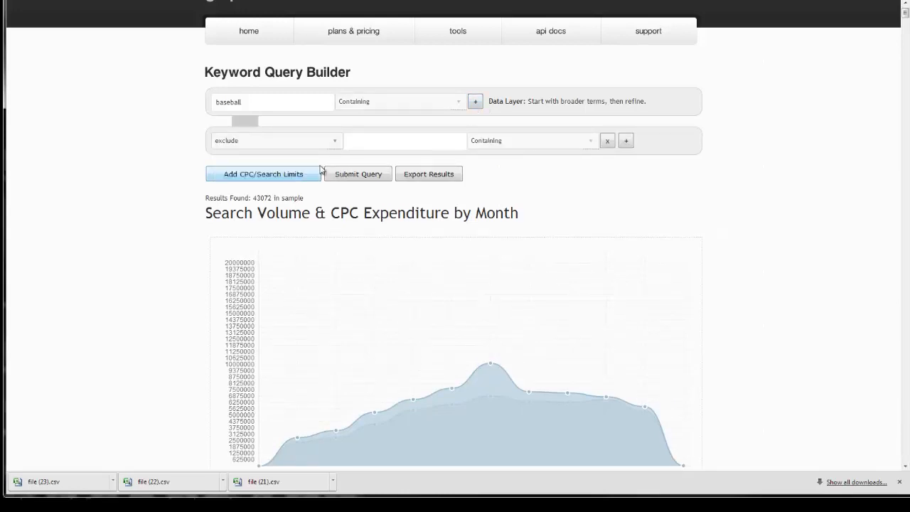
type("fanta")
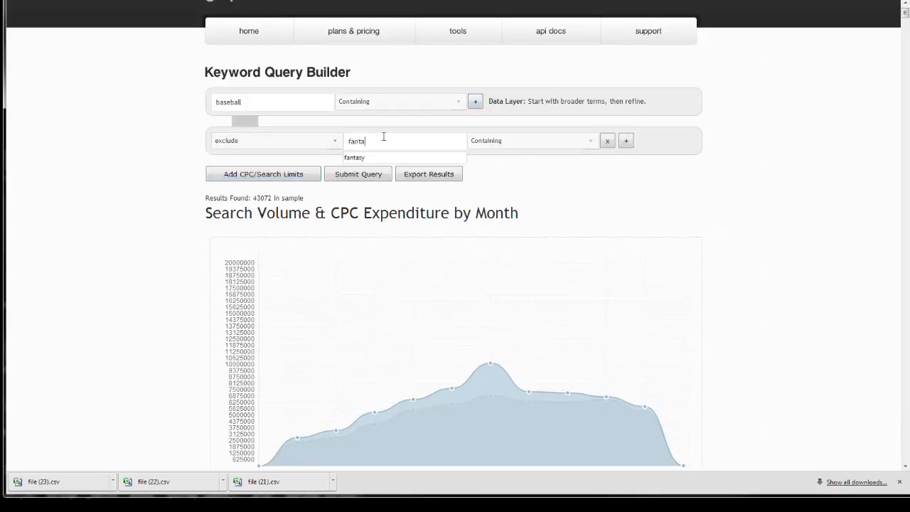
left_click(354, 156)
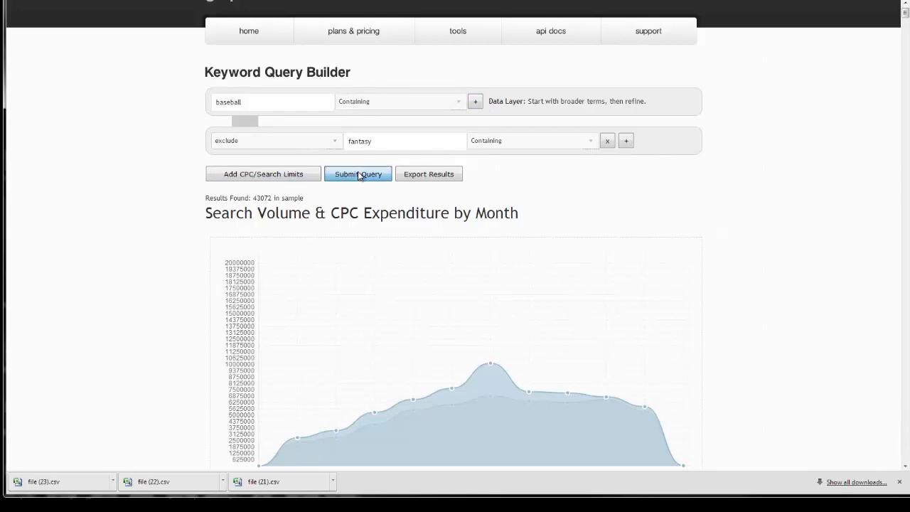
Rerun the query excluding fantasy, returning 42,387 results, and review the chart and table.
left_click(358, 173)
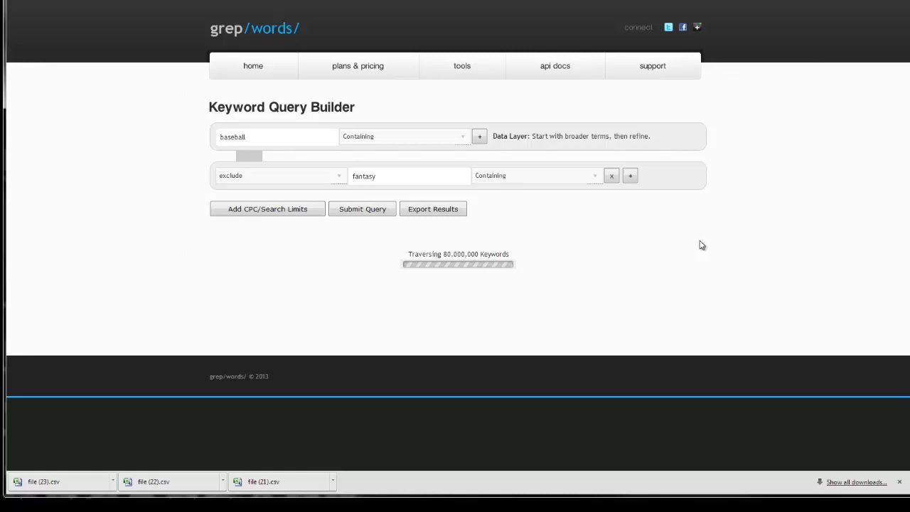
left_click(361, 207)
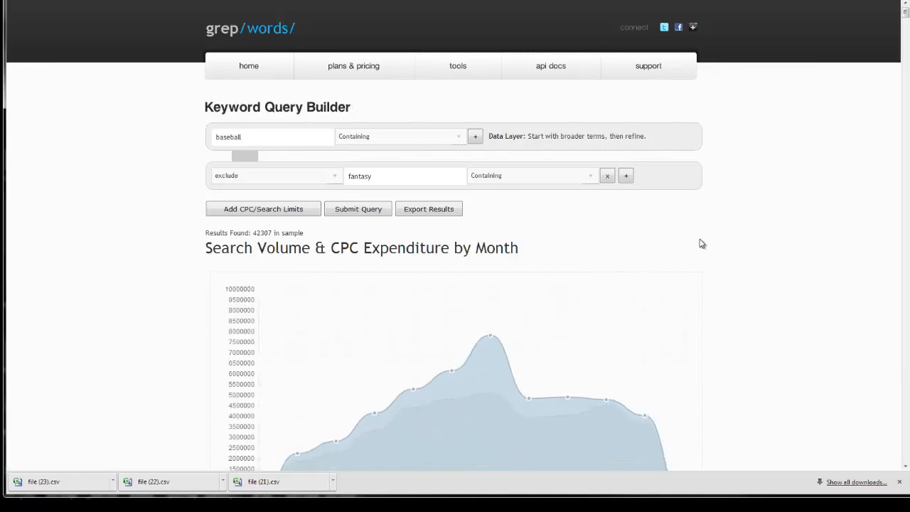
scroll("down", 3)
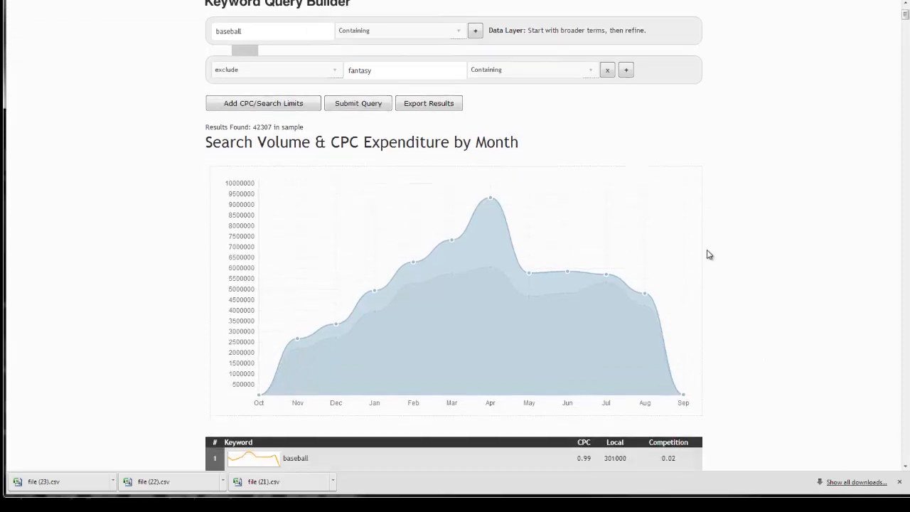
scroll("down", 3)
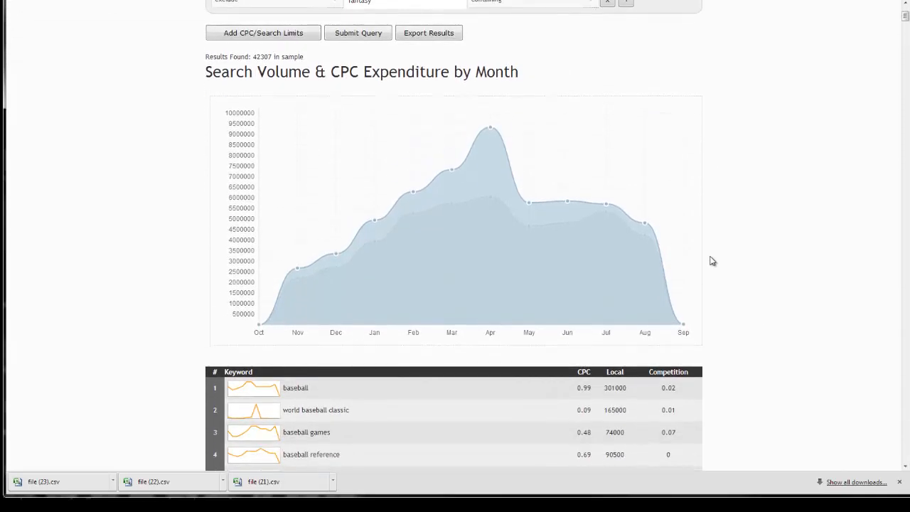
scroll("up", 3)
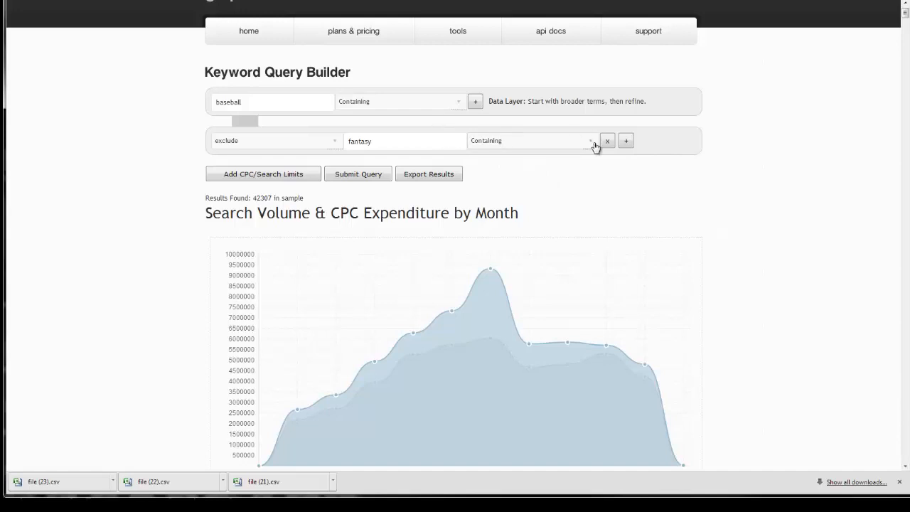
Add an include condition for 'baseball' with Begins With match and run it, giving about 8,827 results.
left_click(626, 141)
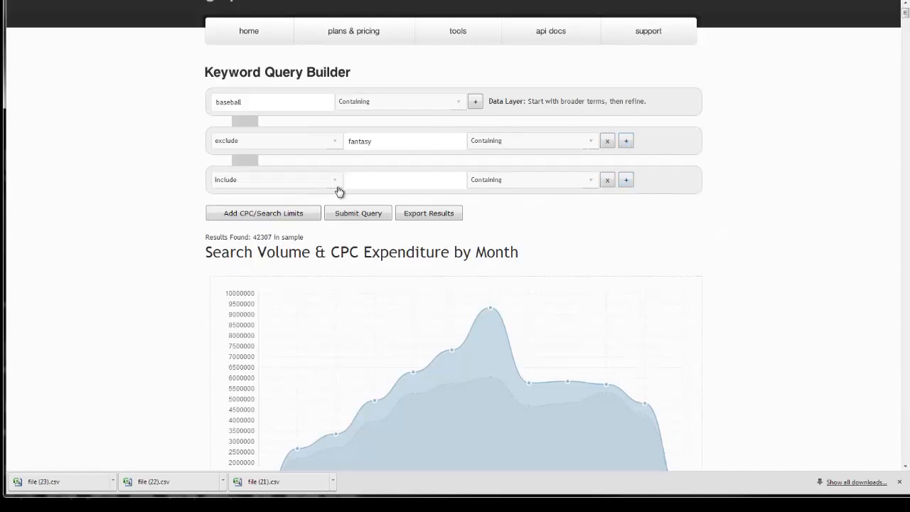
left_click(404, 180)
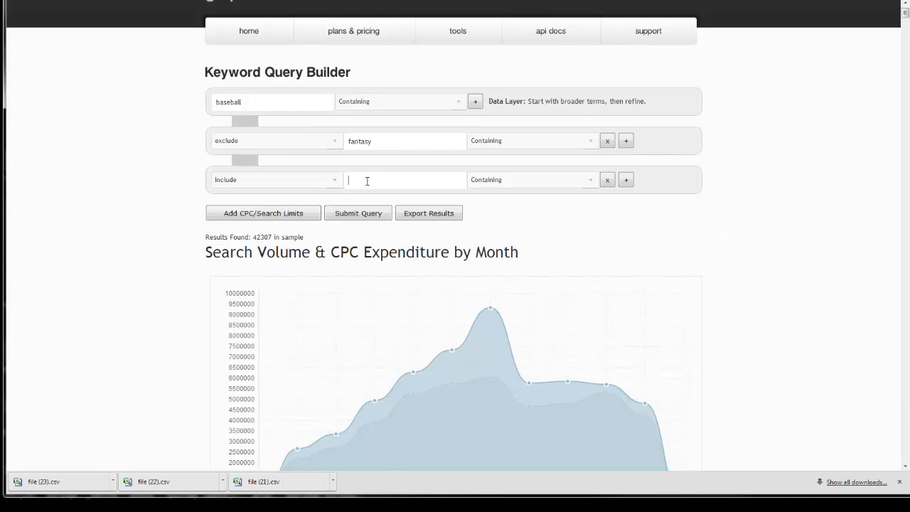
type("baseball")
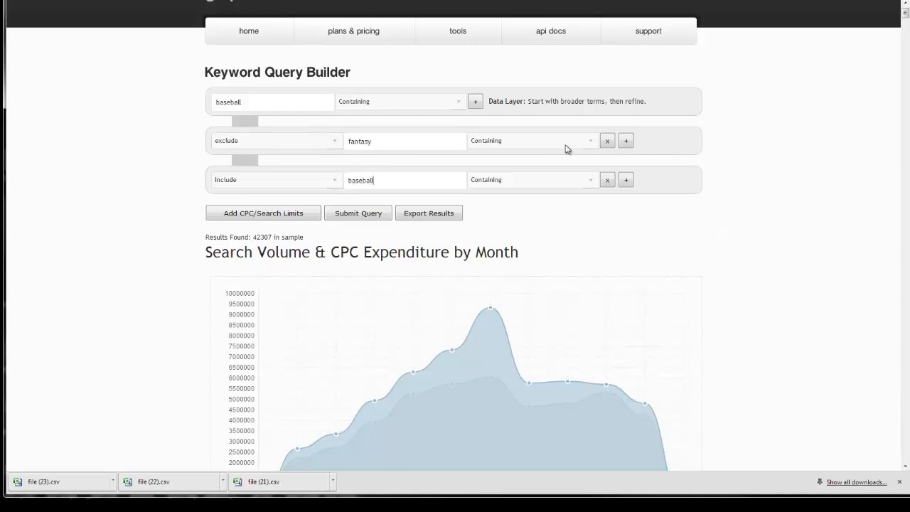
left_click(529, 179)
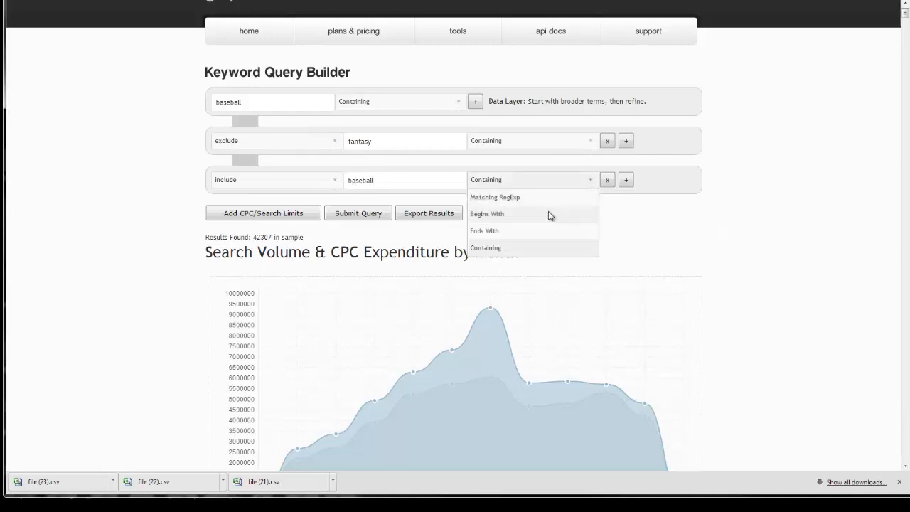
left_click(487, 213)
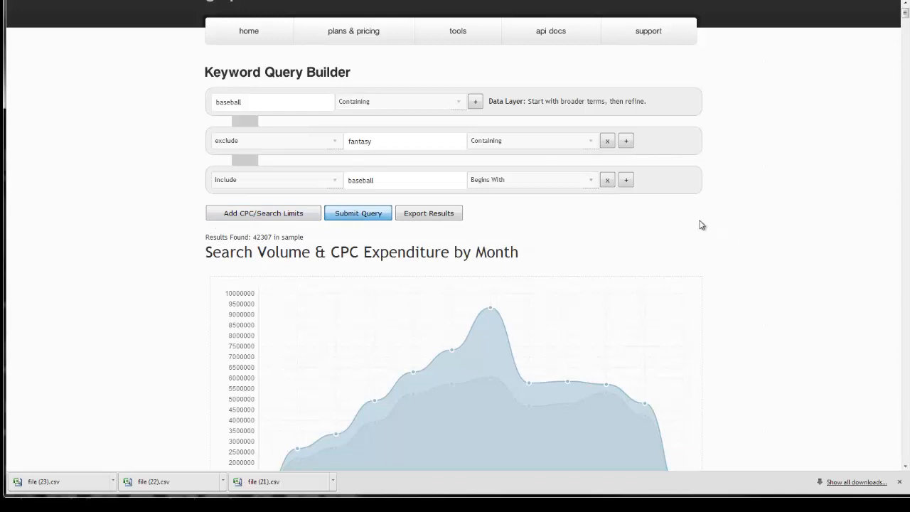
left_click(359, 214)
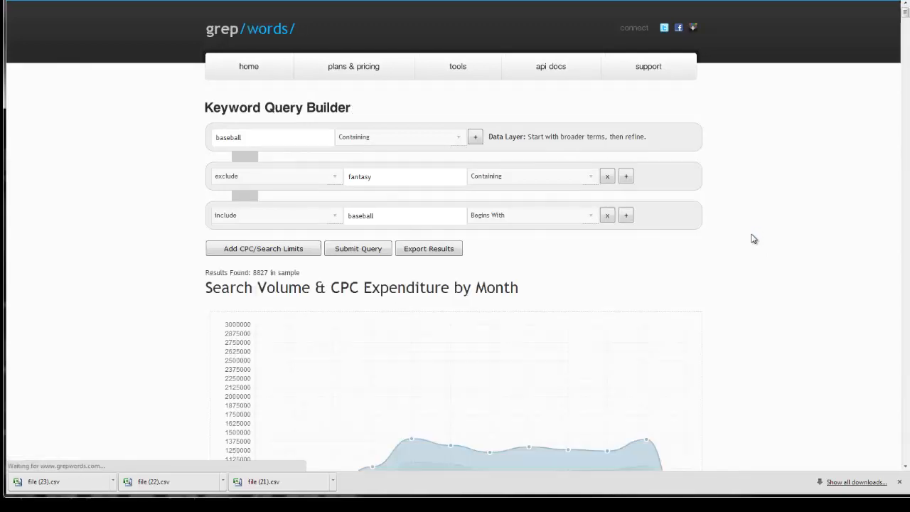
scroll("down", 3)
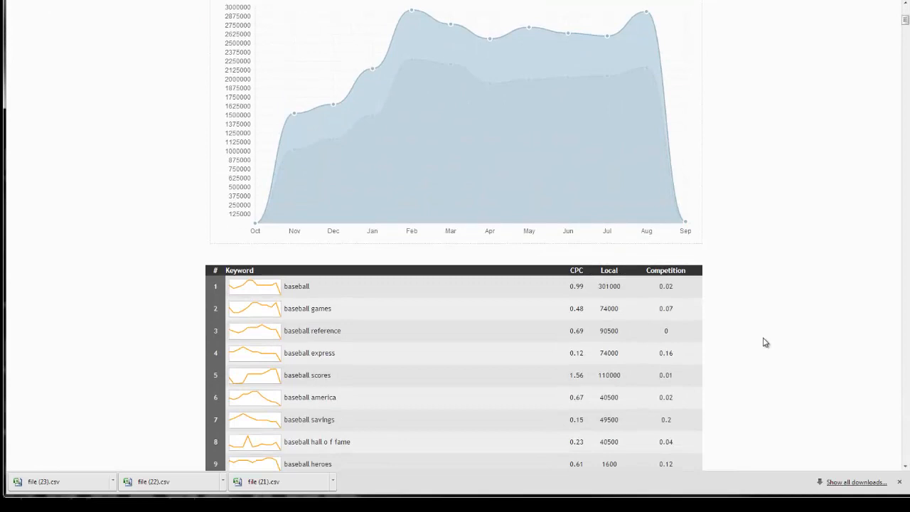
scroll("down", 3)
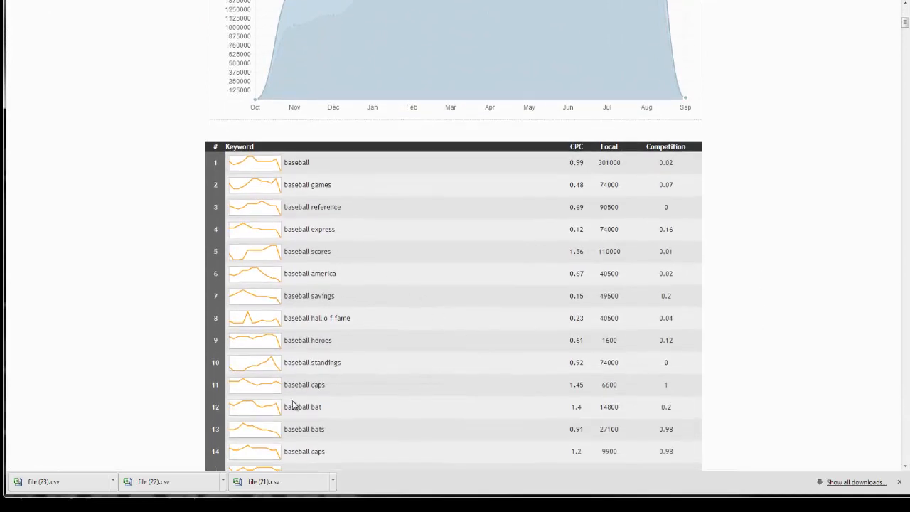
mouse_move(281, 227)
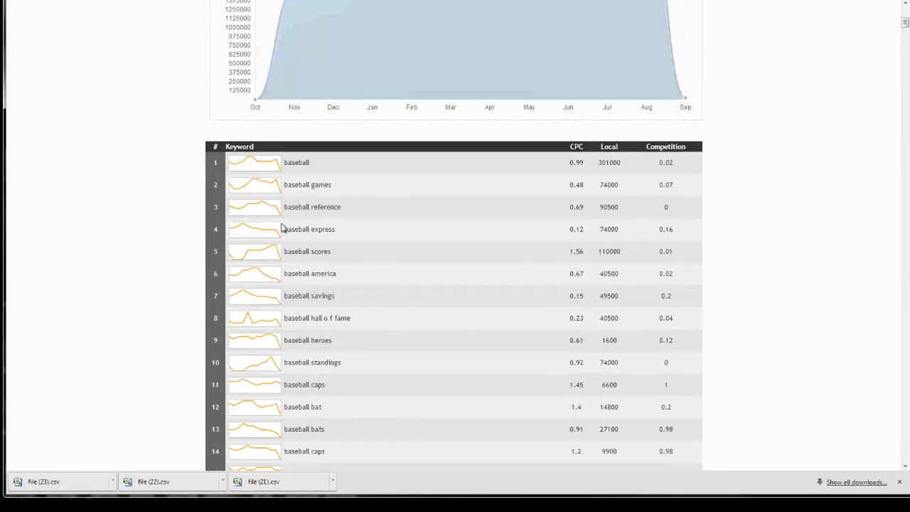
mouse_move(283, 358)
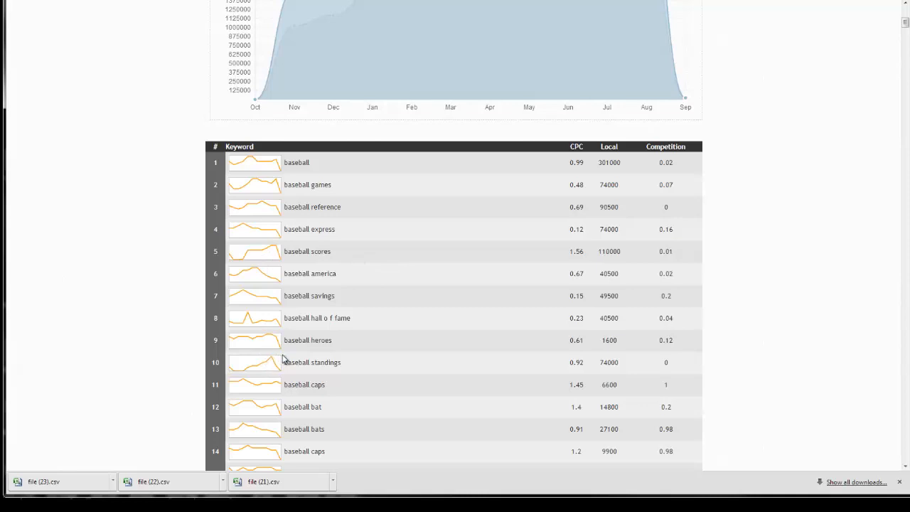
mouse_move(370, 353)
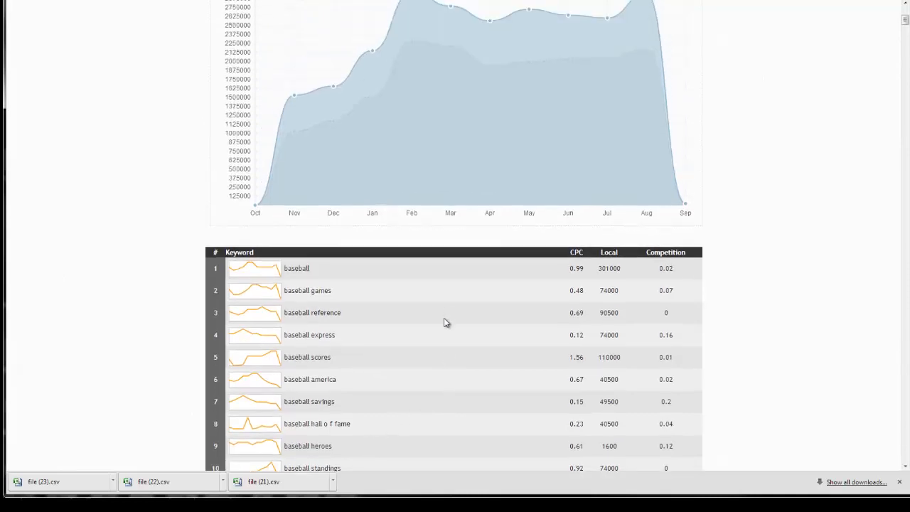
scroll("up", 3)
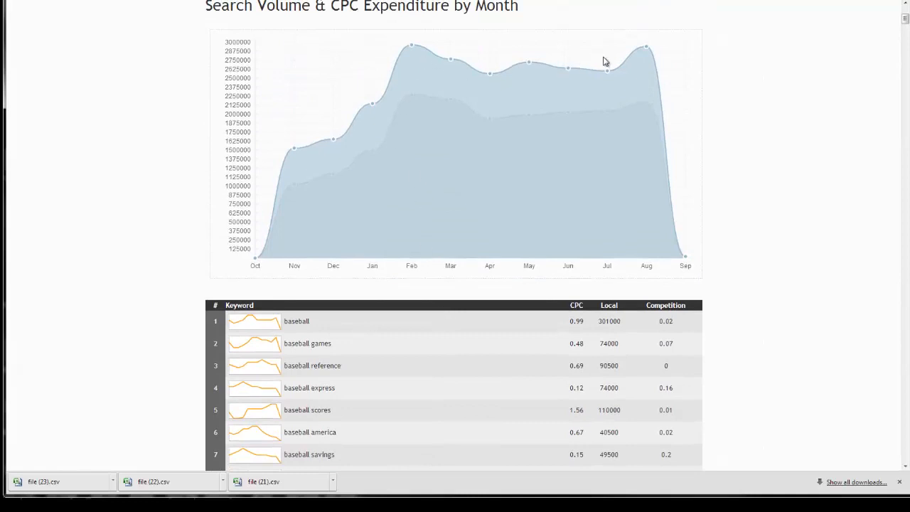
mouse_move(537, 319)
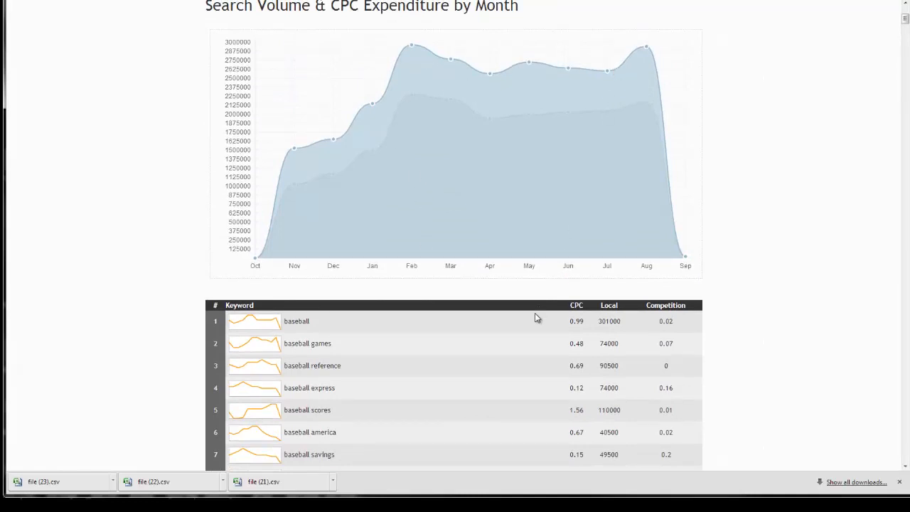
scroll("down", 3)
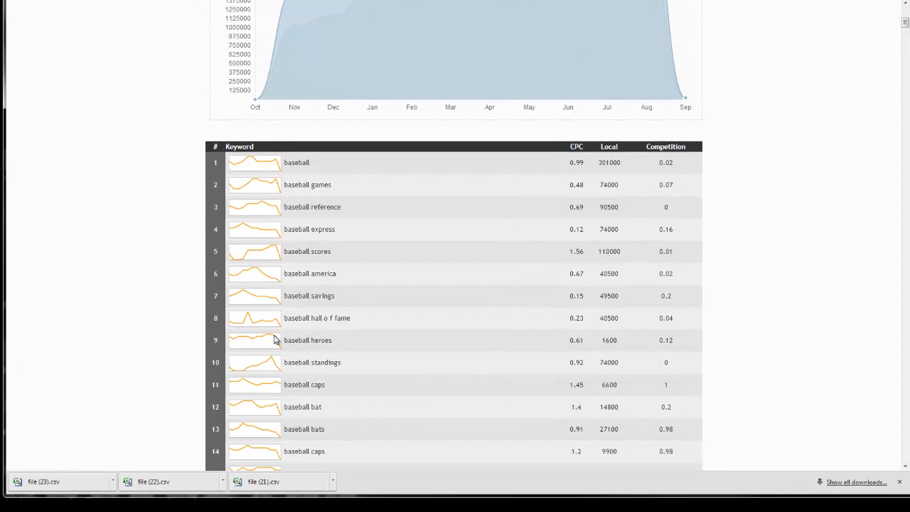
mouse_move(406, 341)
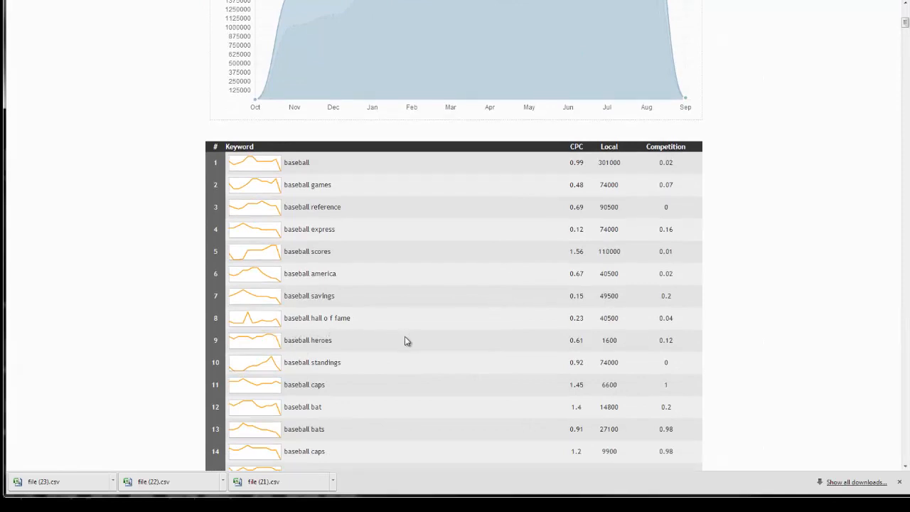
scroll("down", 3)
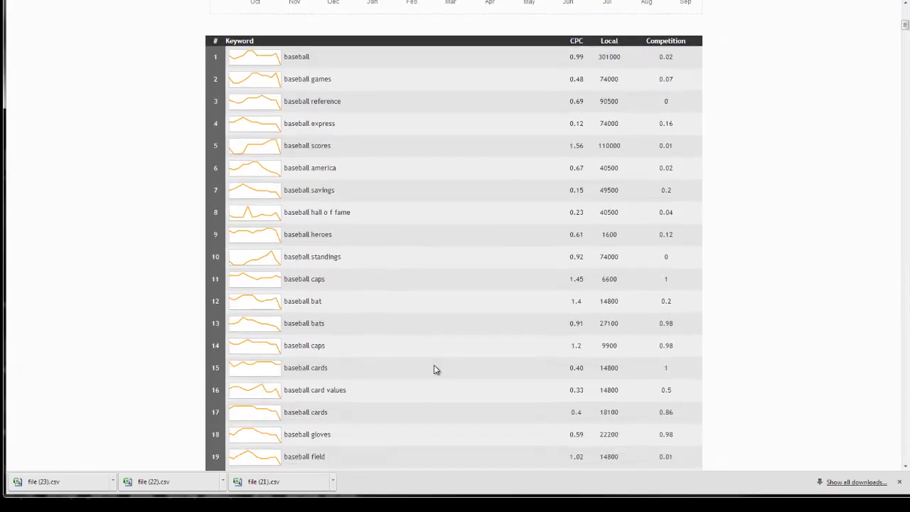
scroll("up", 3)
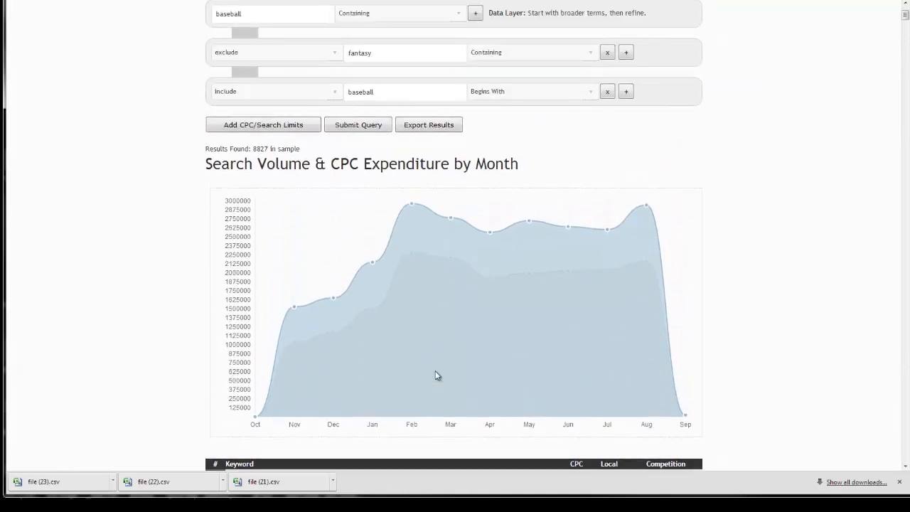
Add an include condition for keywords containing 'card' and rerun, giving 417 results.
scroll("up", 3)
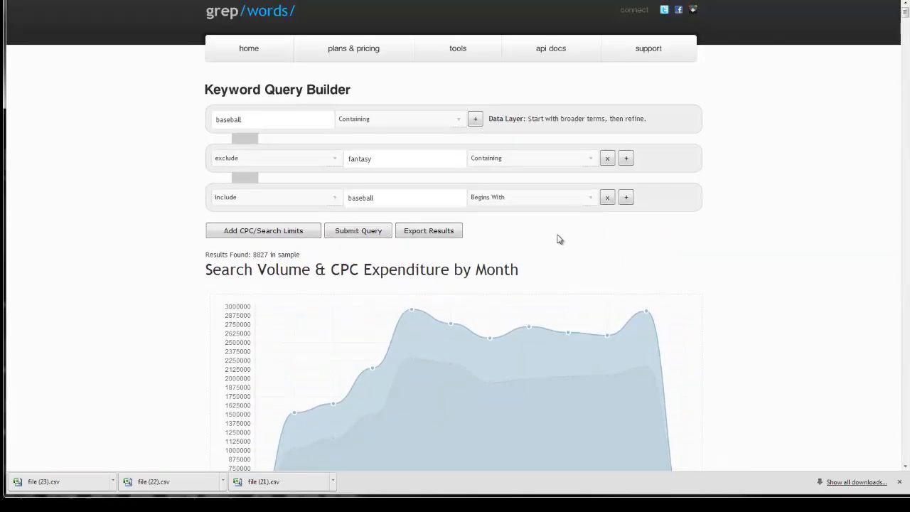
mouse_move(428, 230)
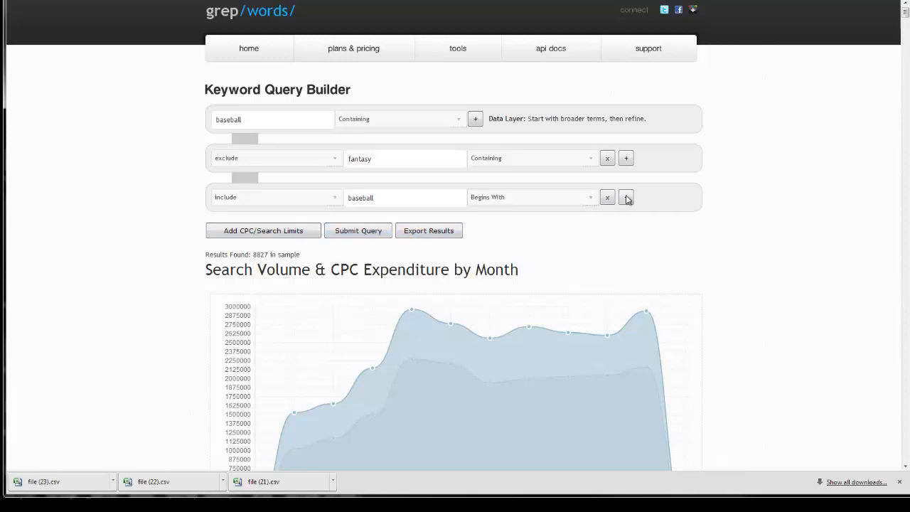
left_click(626, 196)
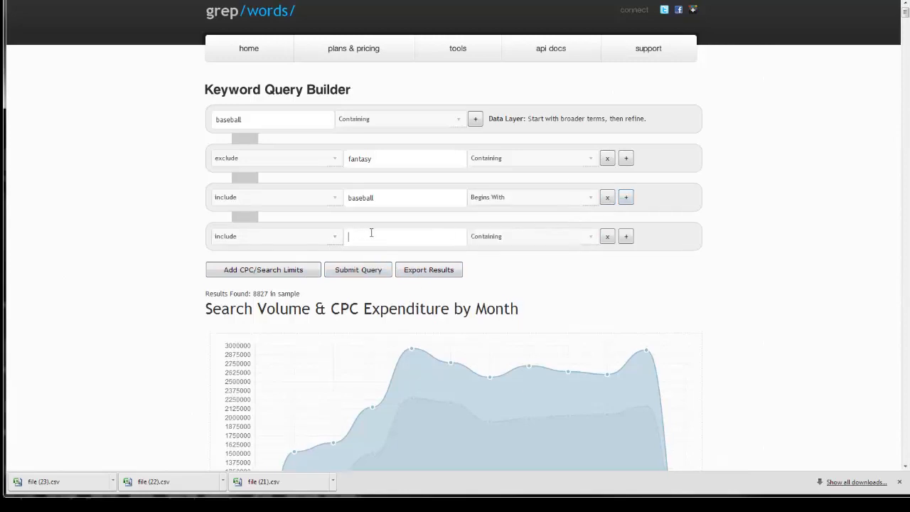
type("card")
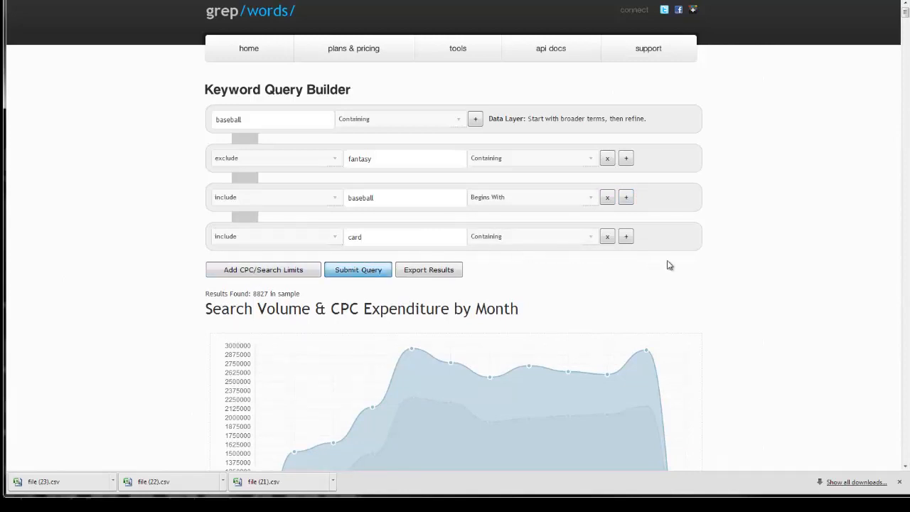
left_click(359, 271)
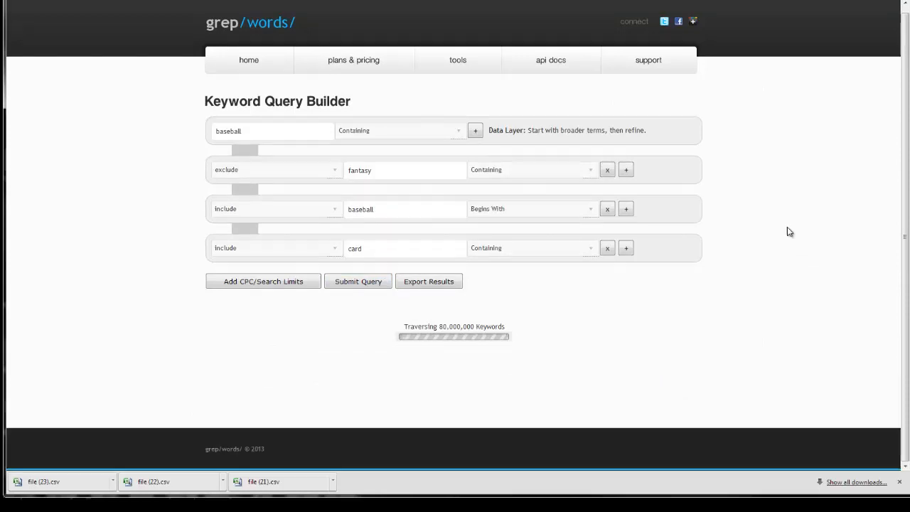
left_click(359, 282)
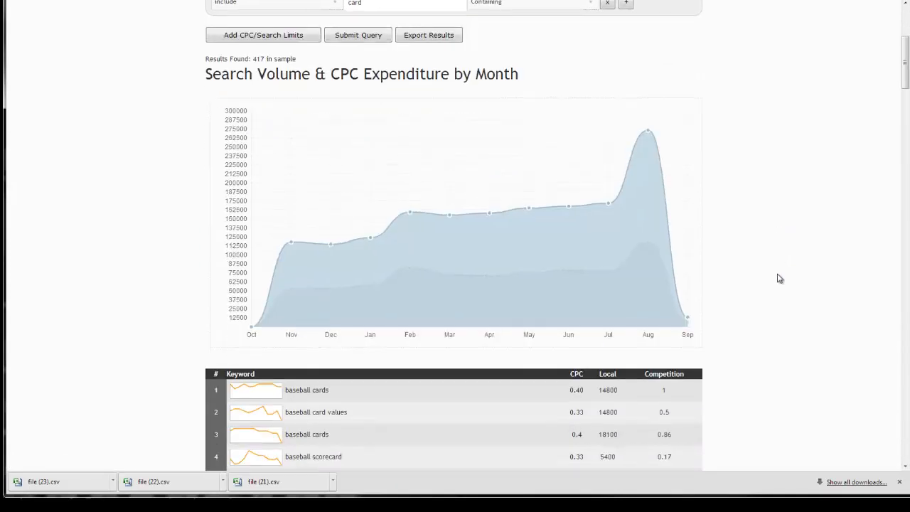
Add CPC/search-volume limits to the query and set the maximum CPC to .5.
scroll("up", 3)
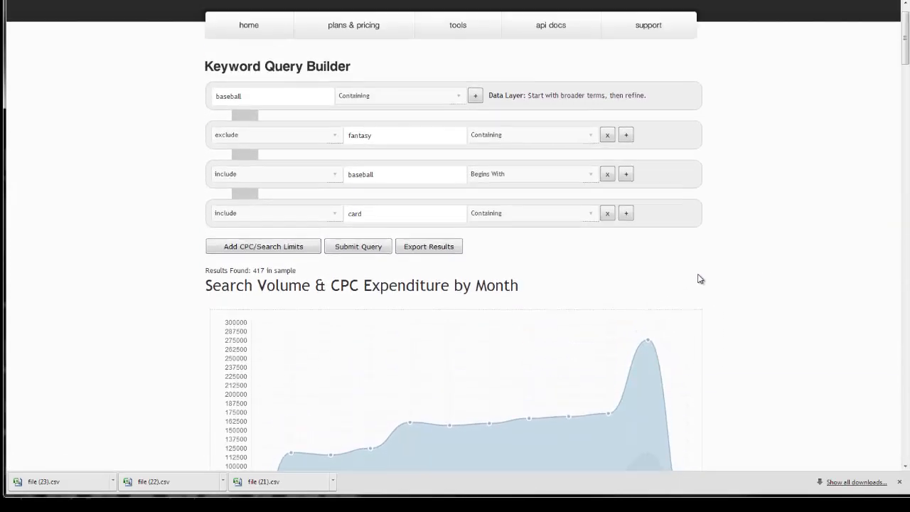
left_click(262, 246)
type("4")
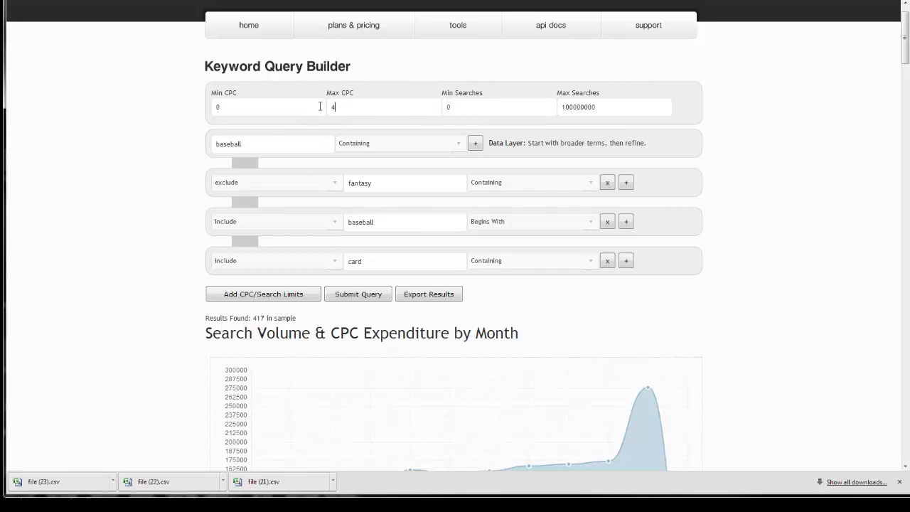
scroll("down", 3)
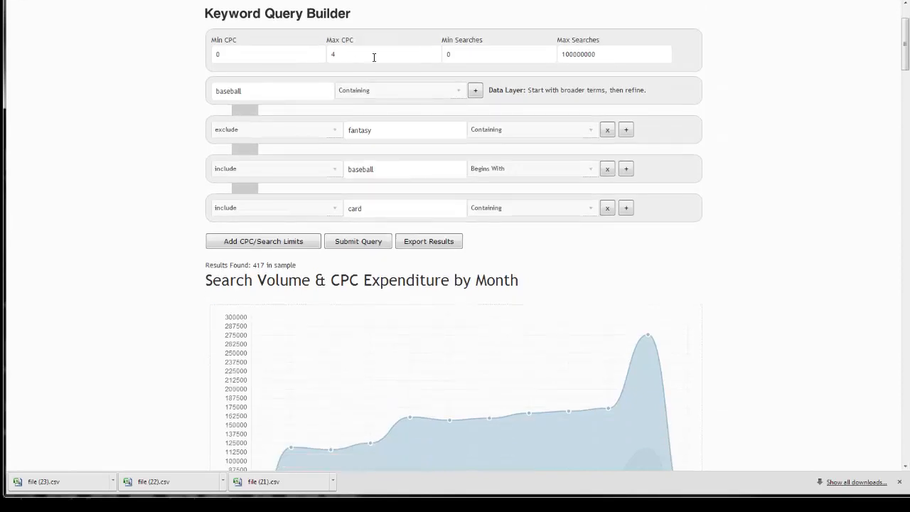
scroll("down", 3)
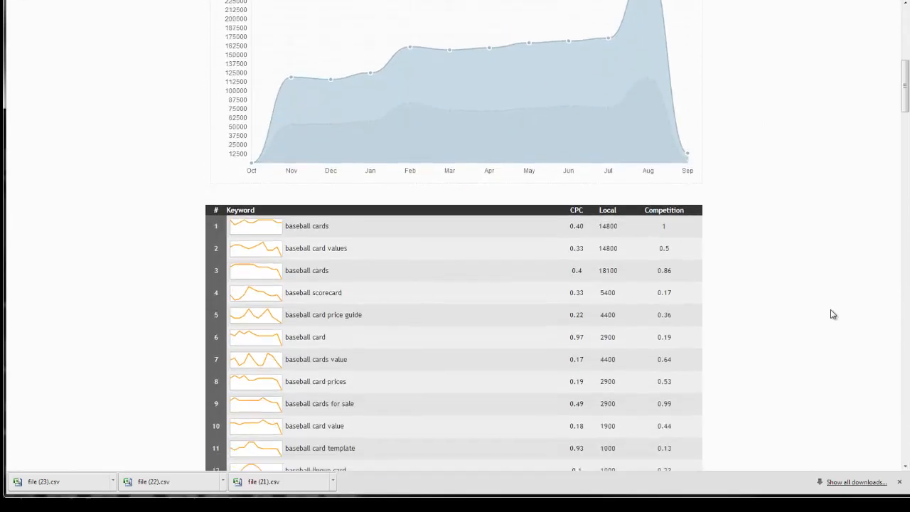
scroll("up", 3)
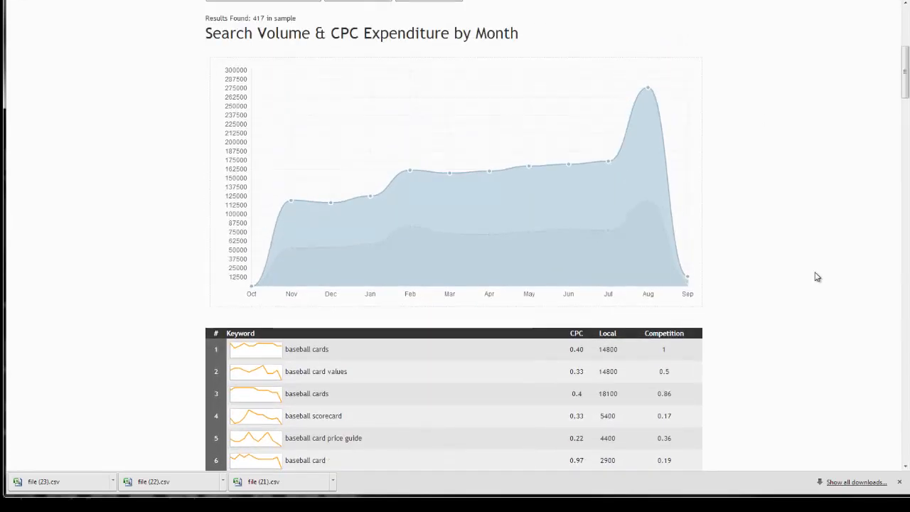
scroll("up", 3)
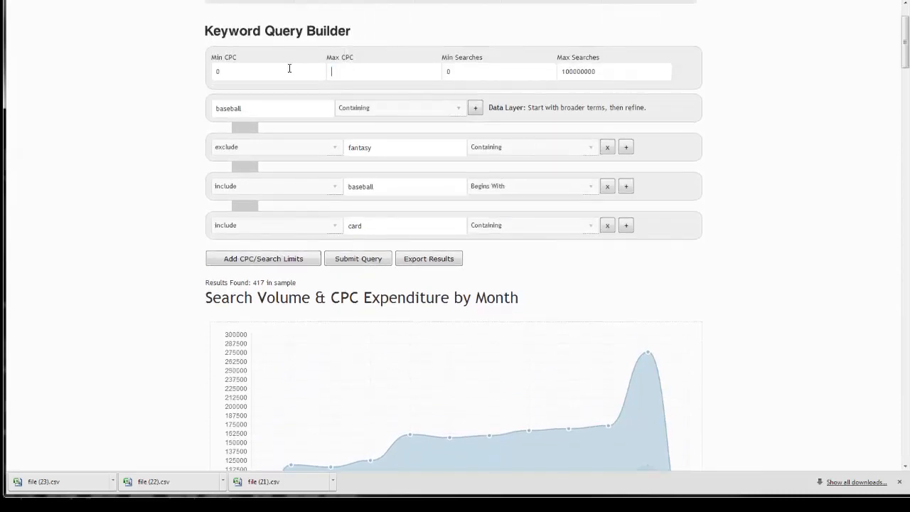
type(".5")
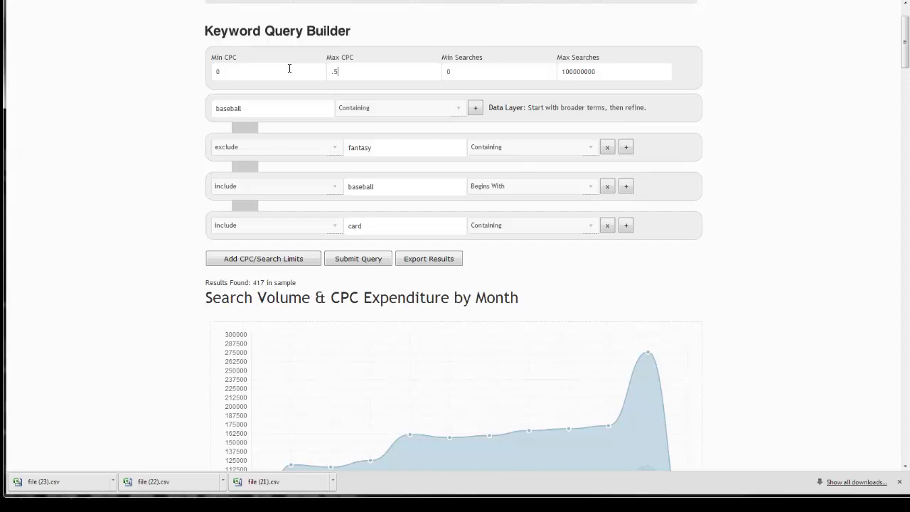
Run the query capped at .5 CPC and view the resulting chart and table.
left_click(359, 259)
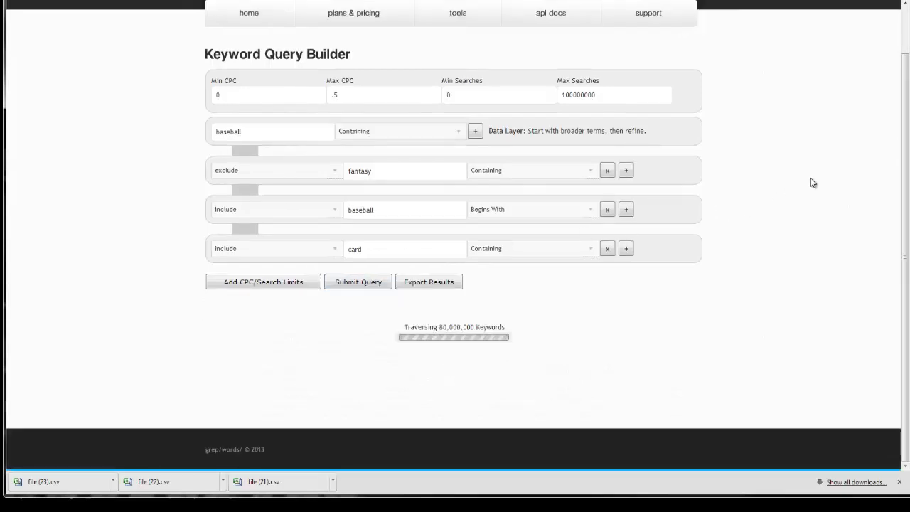
mouse_move(785, 170)
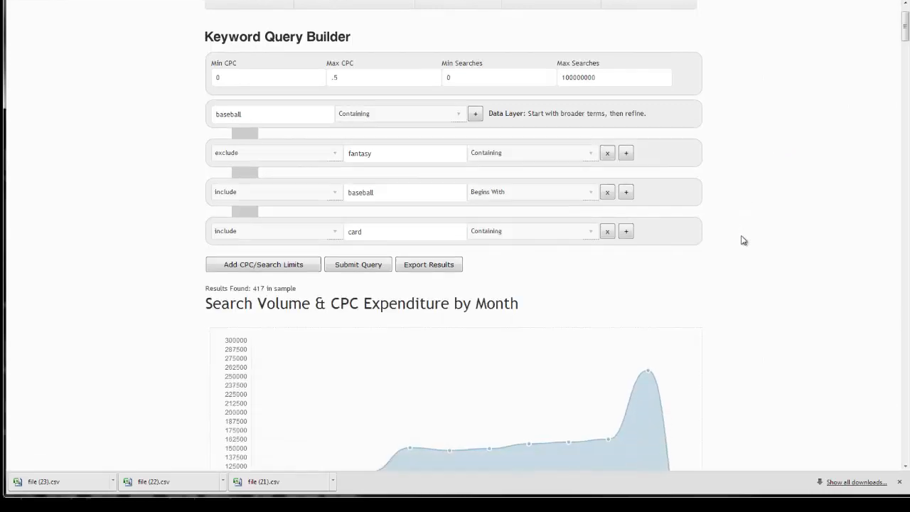
scroll("down", 3)
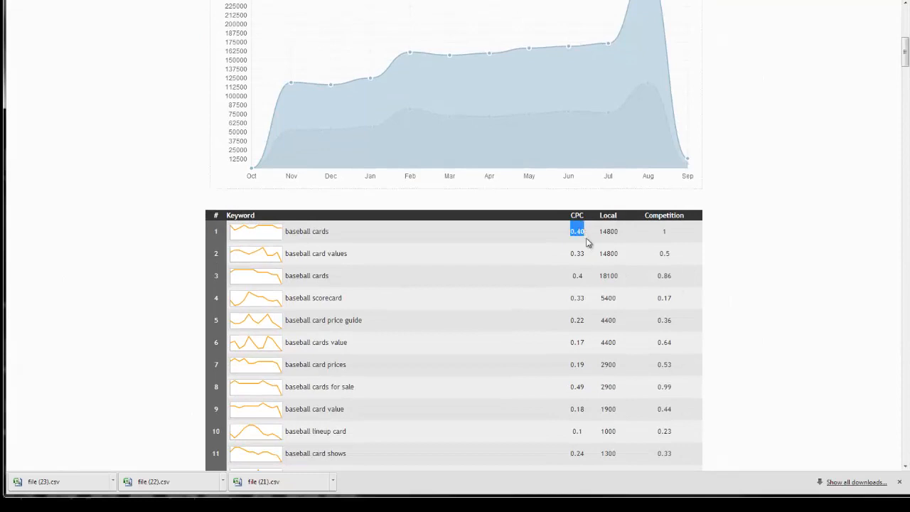
scroll("up", 3)
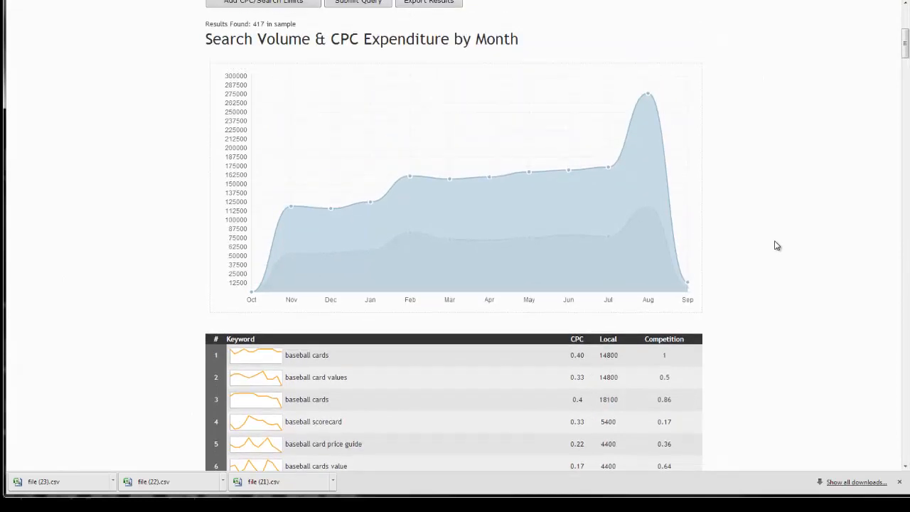
scroll("up", 3)
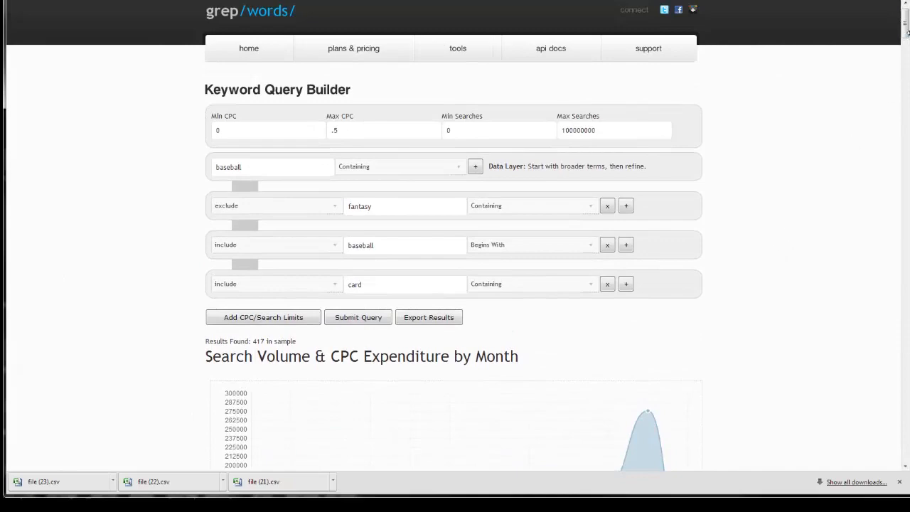
Scroll through the 279 card-related keyword results to the end and back up.
scroll("down", 3)
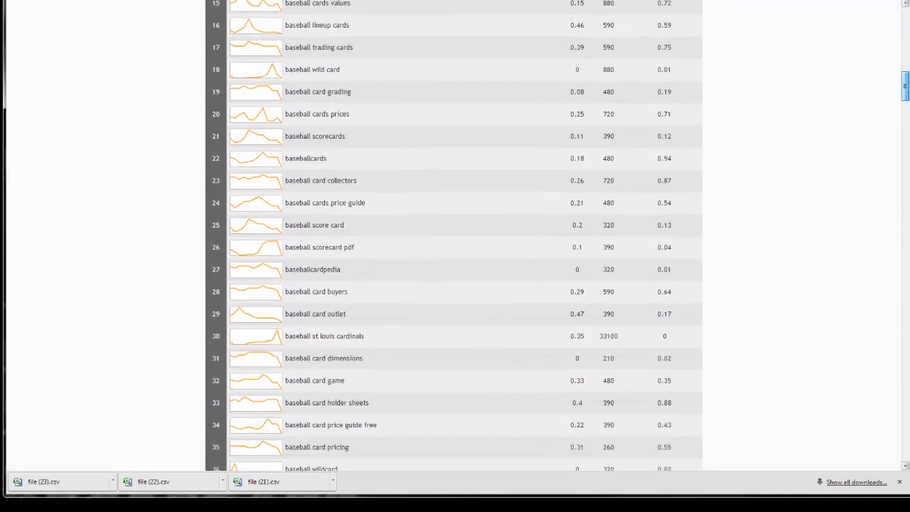
scroll("down", 3)
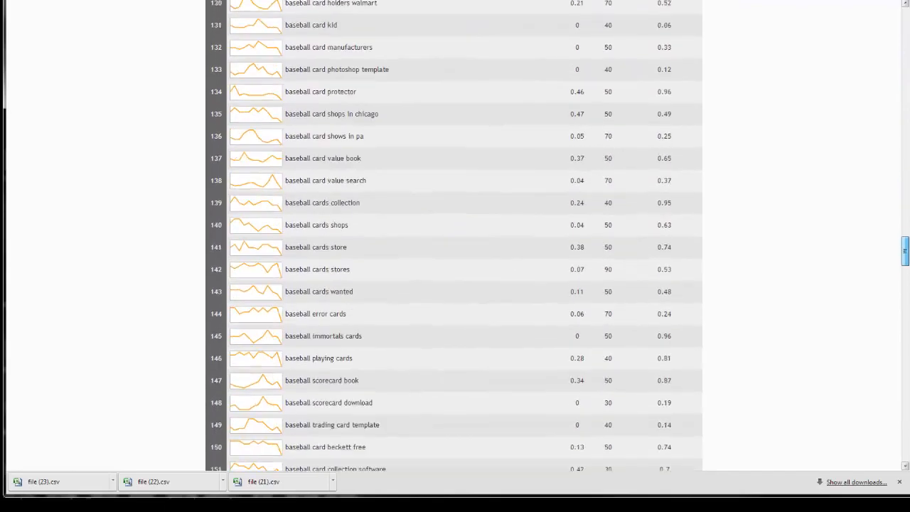
scroll("down", 3)
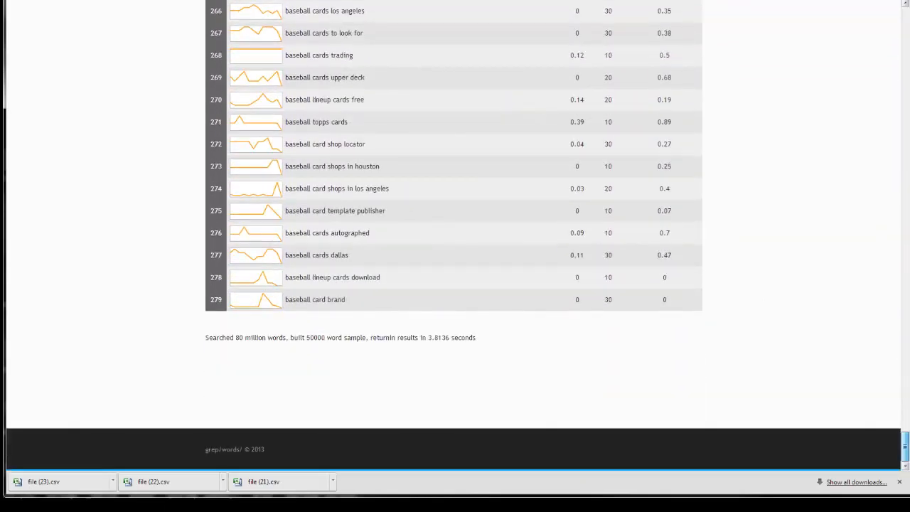
scroll("up", 3)
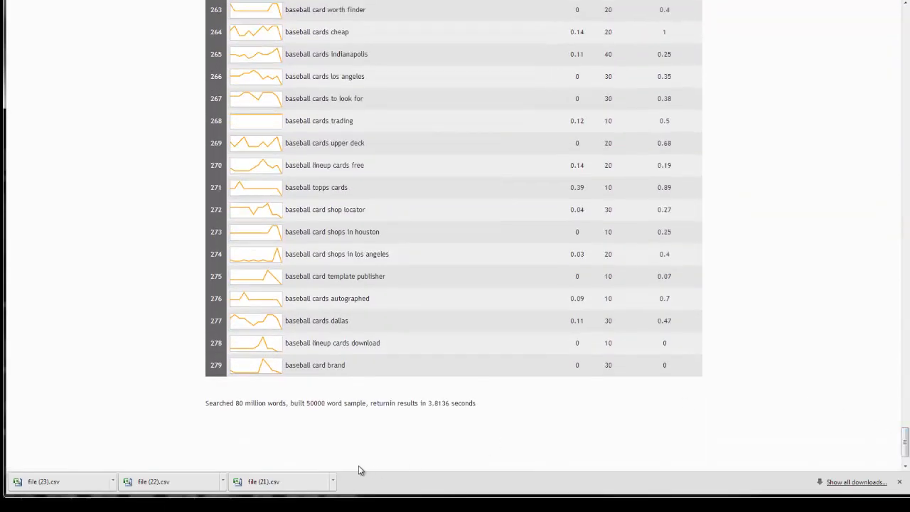
mouse_move(310, 412)
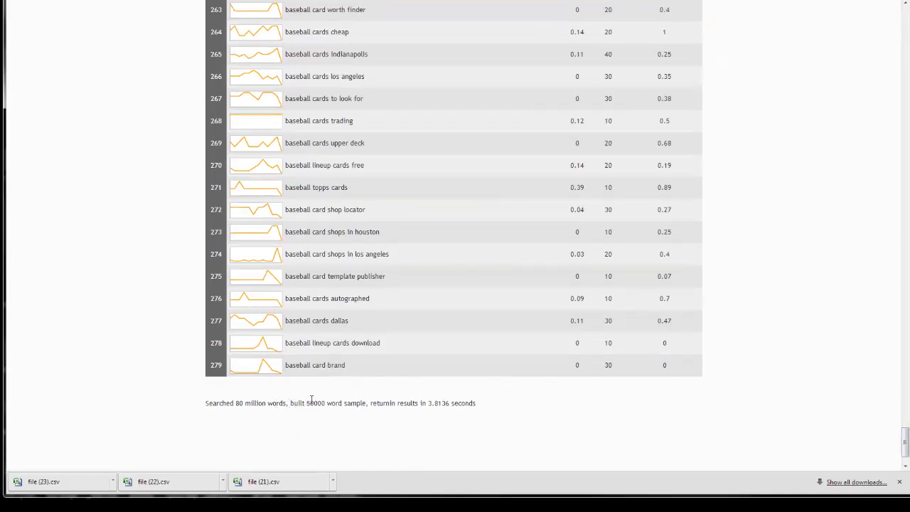
mouse_move(783, 354)
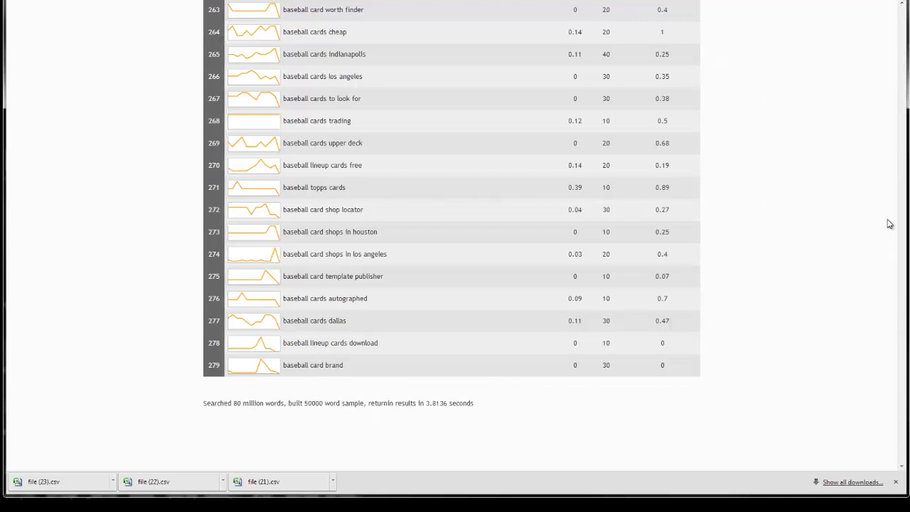
scroll("up", 3)
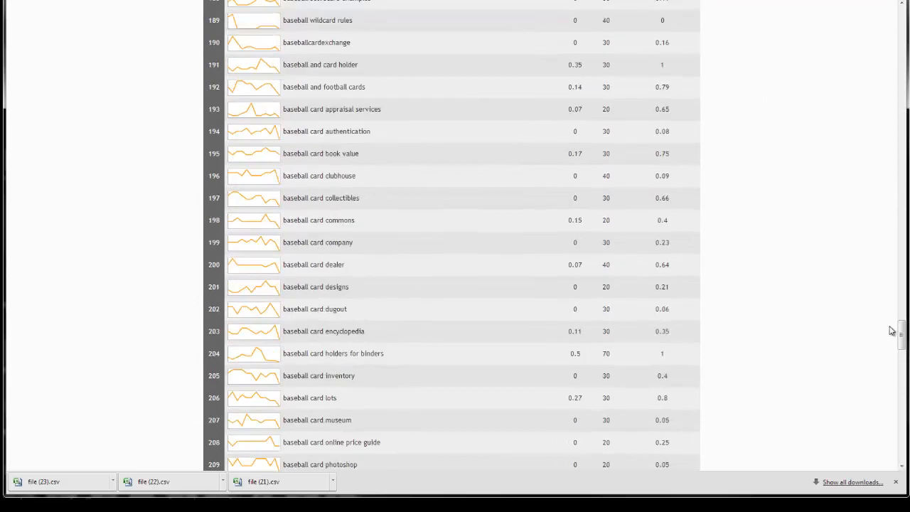
scroll("up", 3)
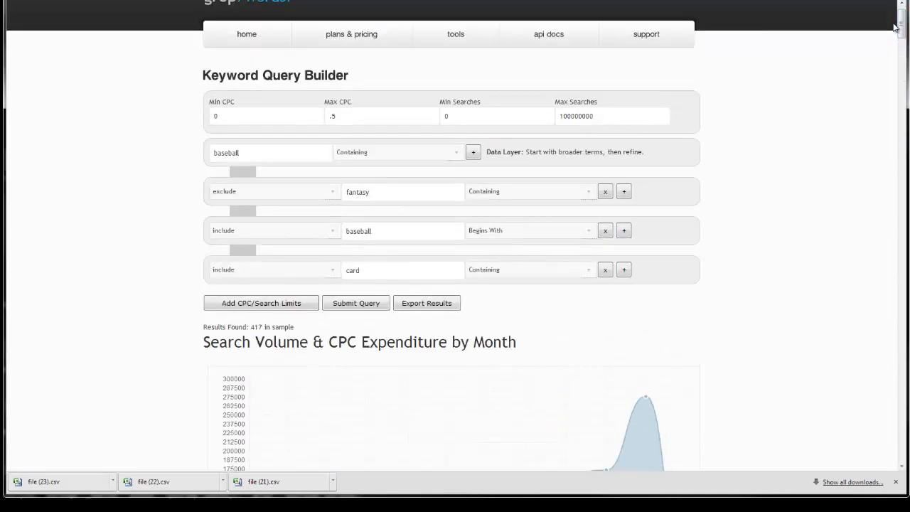
mouse_move(862, 77)
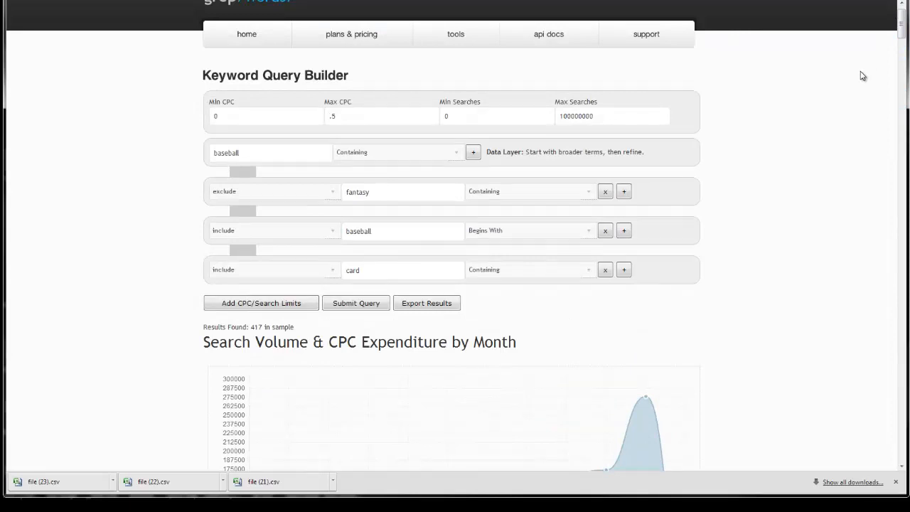
Export the keyword results as a CSV and open the downloaded file.
left_click(426, 303)
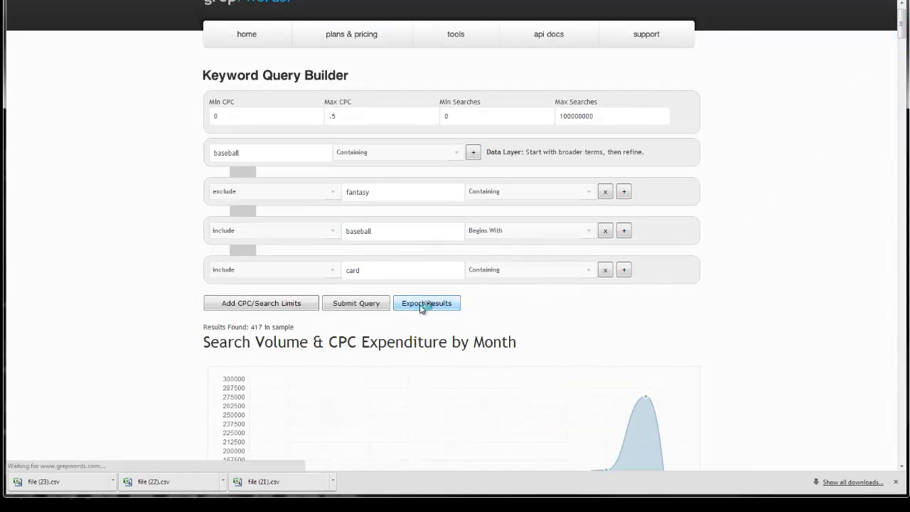
left_click(426, 303)
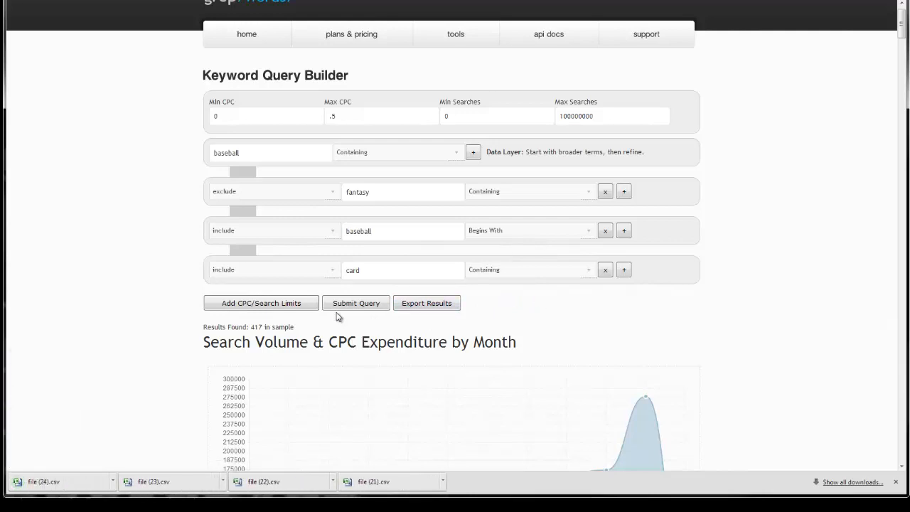
left_click(57, 480)
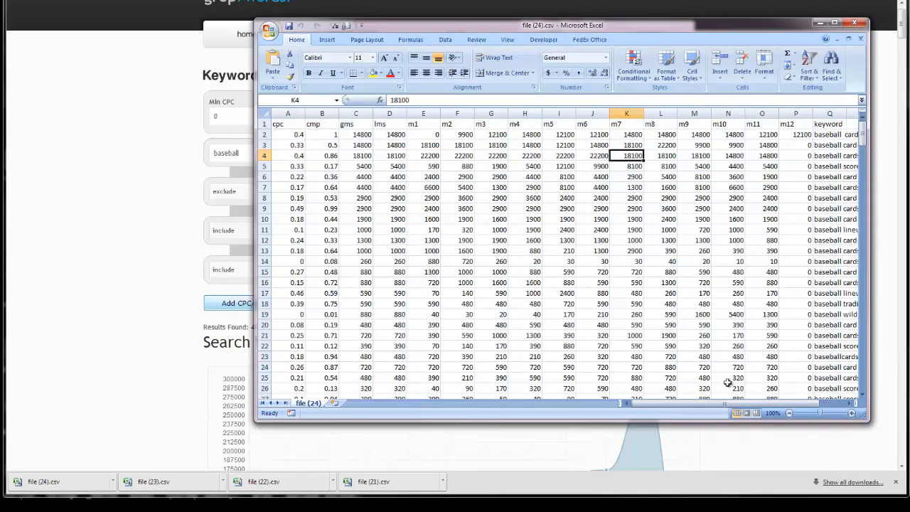
Review the exported CSV in Excel, inspecting the m11 and lms monthly search columns.
scroll("right", 3)
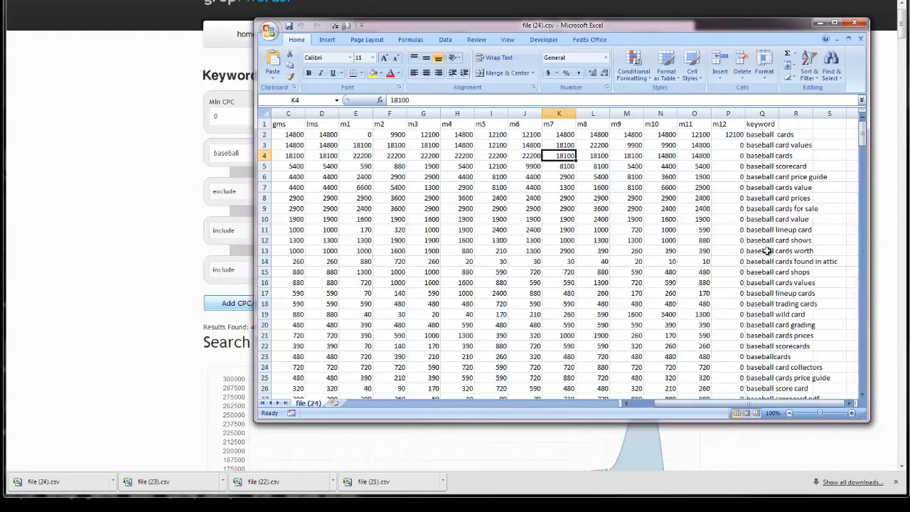
left_click(660, 114)
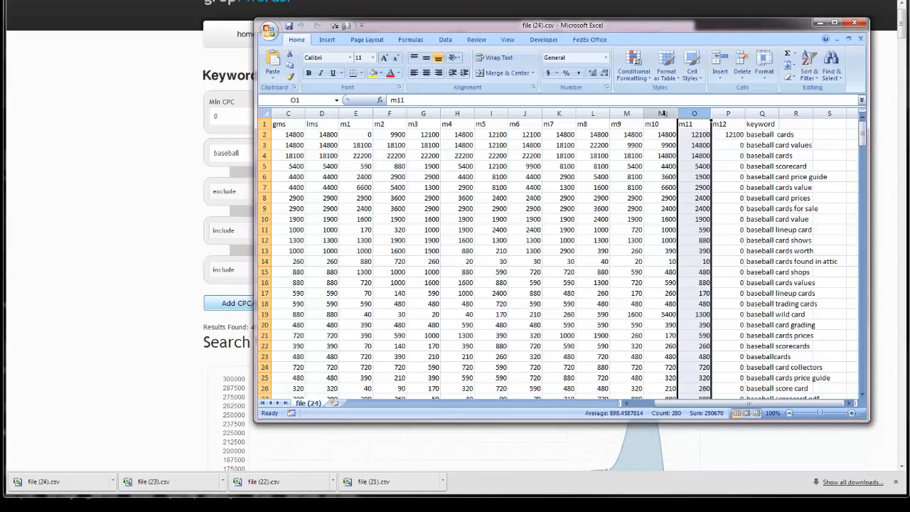
left_click(626, 114)
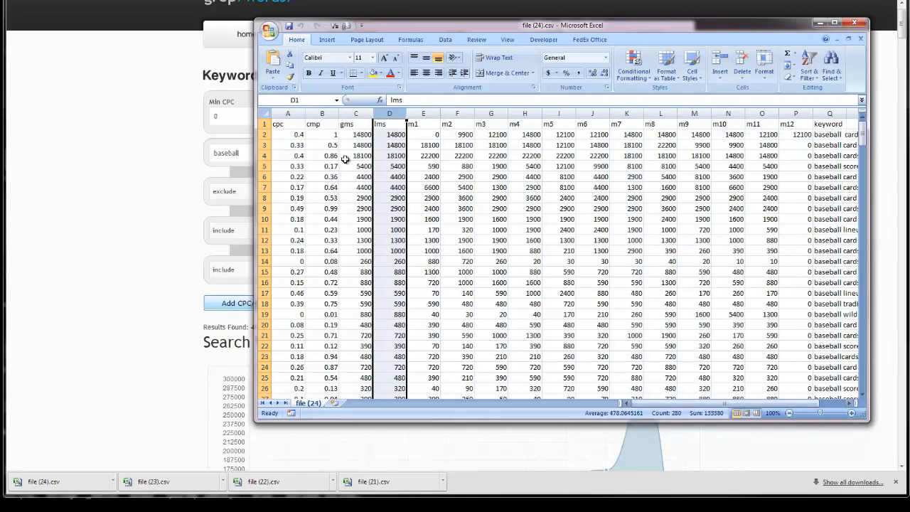
left_click(321, 123)
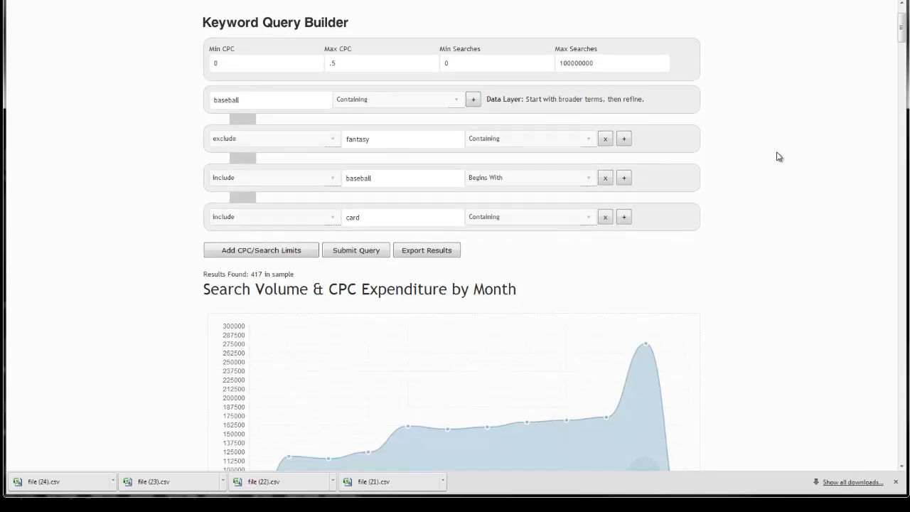
scroll("up", 3)
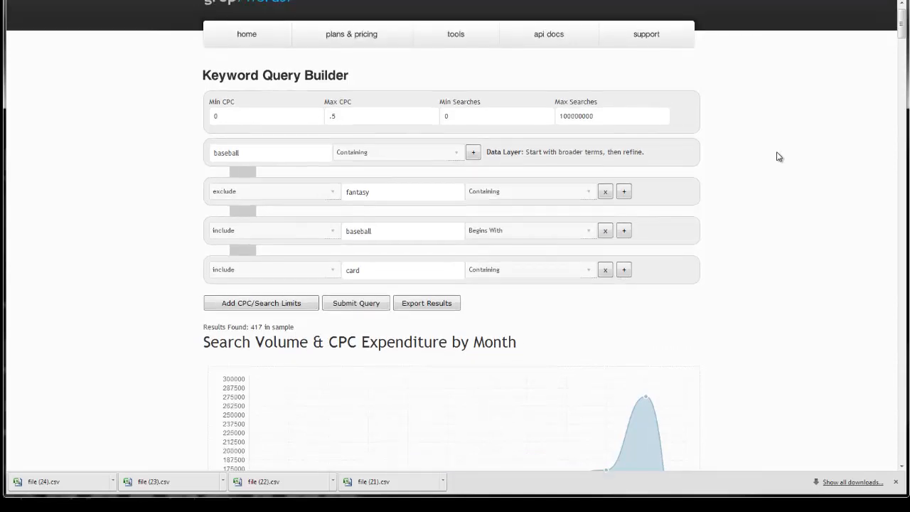
scroll("up", 3)
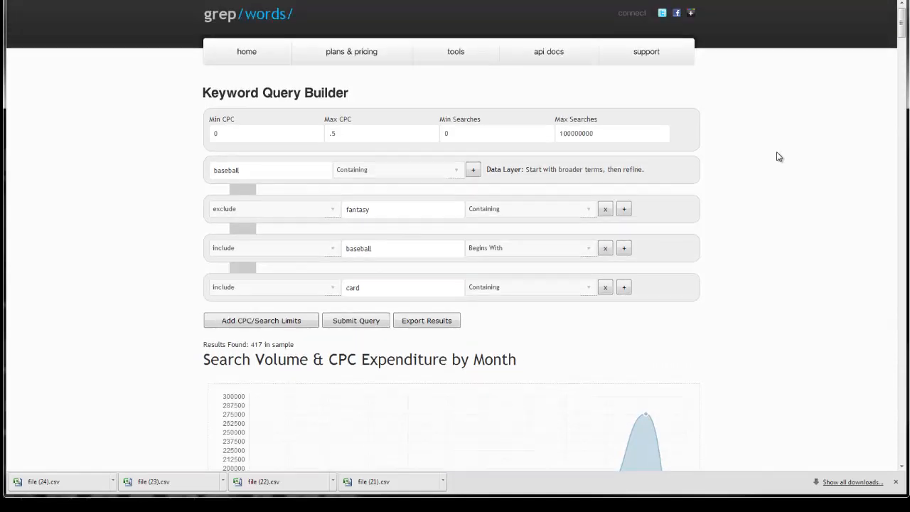